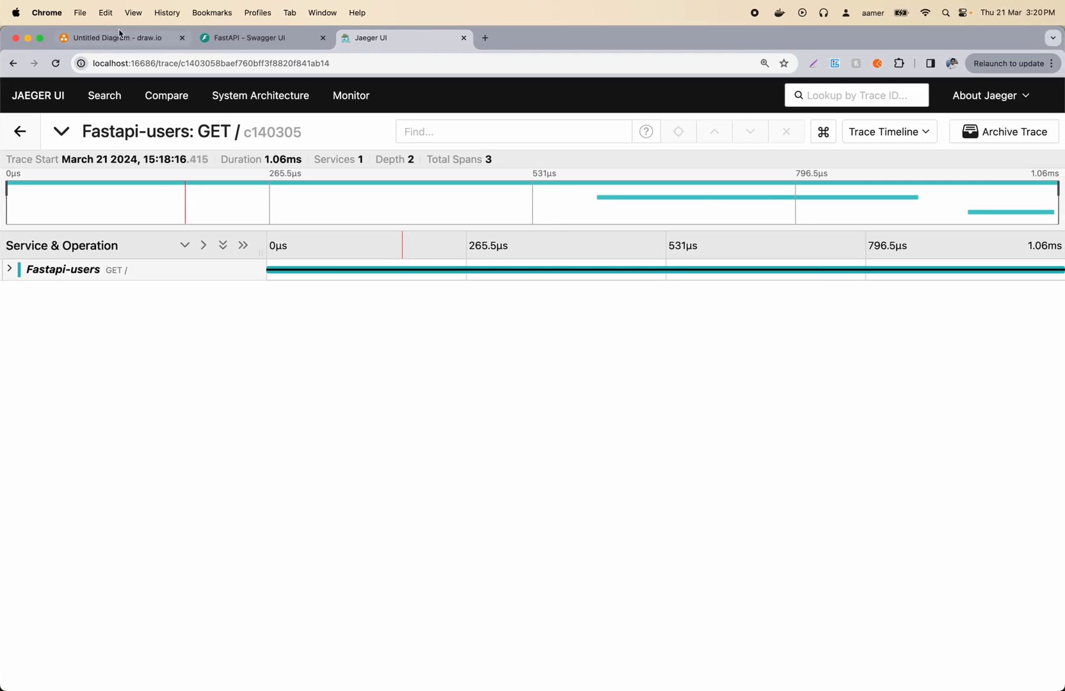
Step: Show the draw.io diagram of FastAPI sending data via OpenTelemetry to Jaeger
{"action": "left_click", "coordinate": [115, 37]}
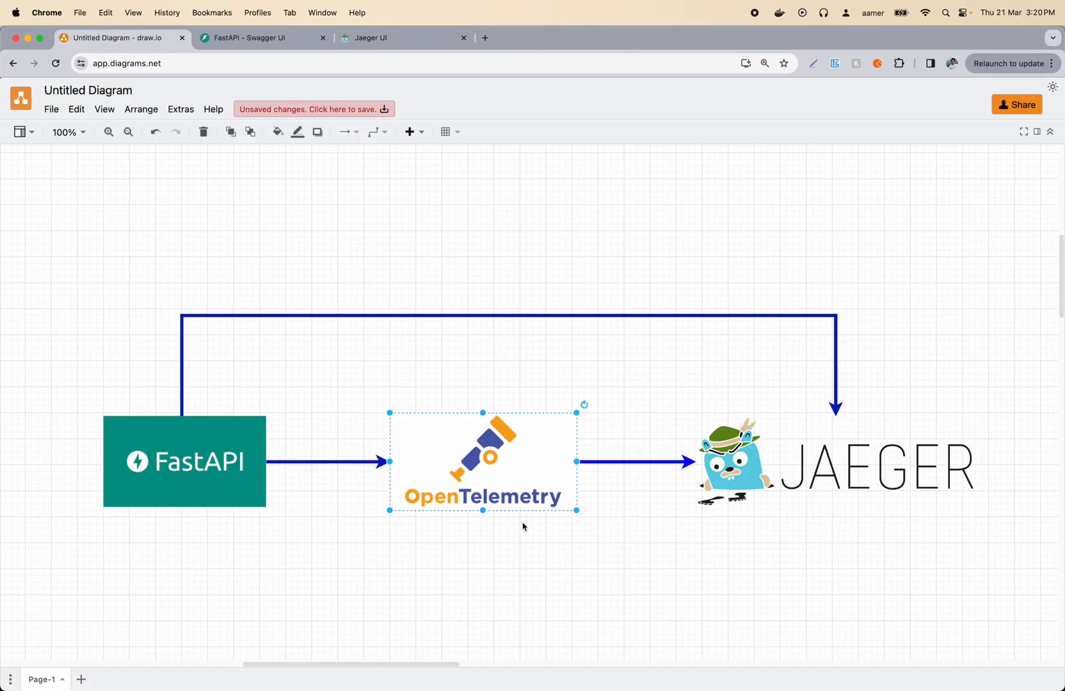
{"action": "mouse_move", "coordinate": [910, 520]}
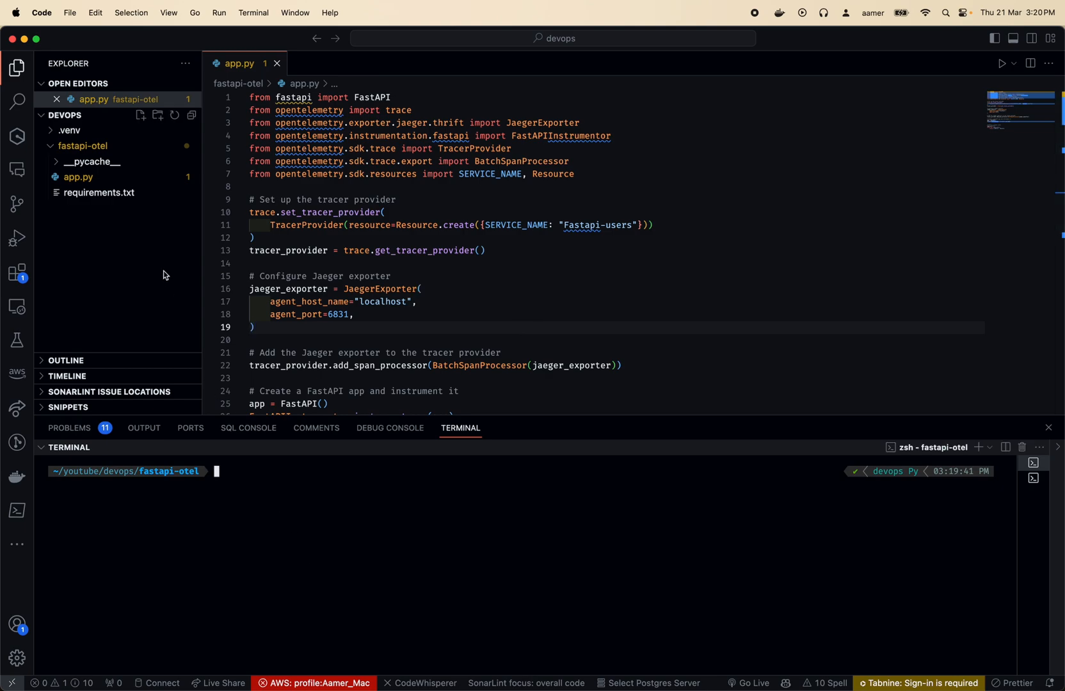
Step: Add a Dockerfile to fastapi-otel using python:3.9-slim and running uvicorn app:app
{"action": "left_click", "coordinate": [82, 146]}
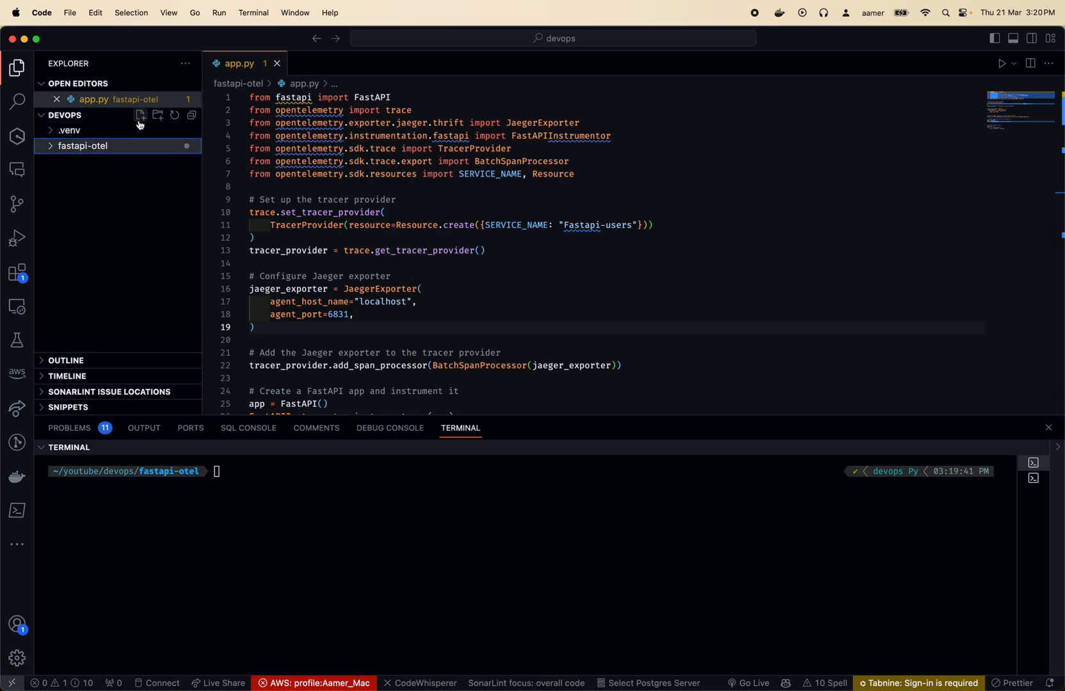
{"action": "type", "text": "Dockerfile"}
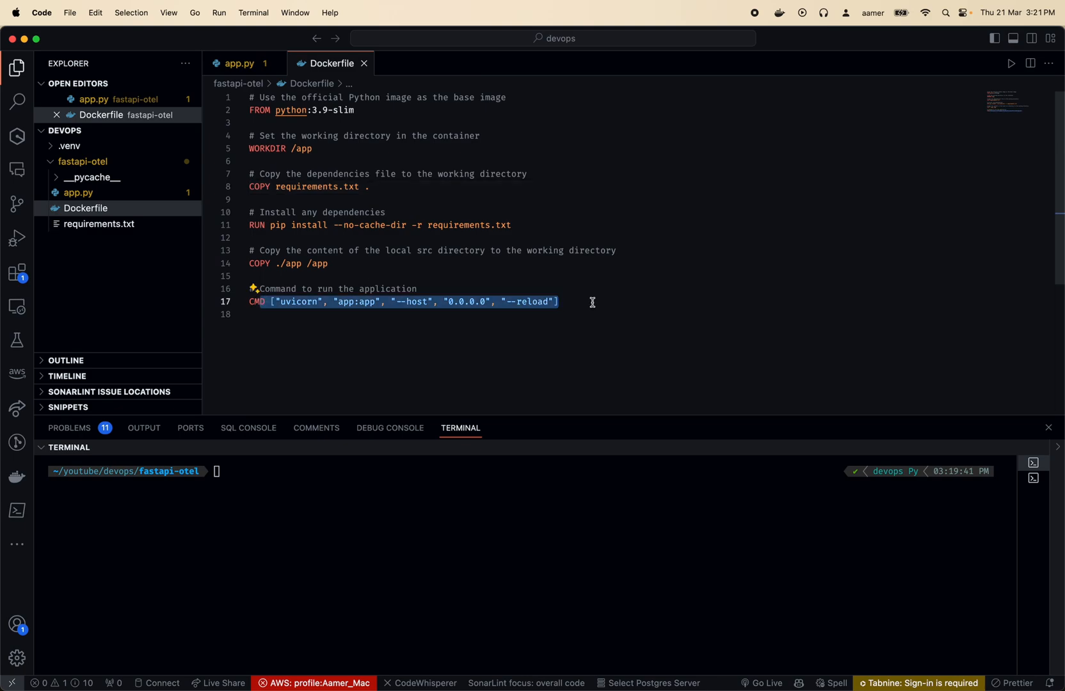
Step: Create a new docker-compose.yml file in the fastapi-otel folder
{"action": "left_click", "coordinate": [141, 131]}
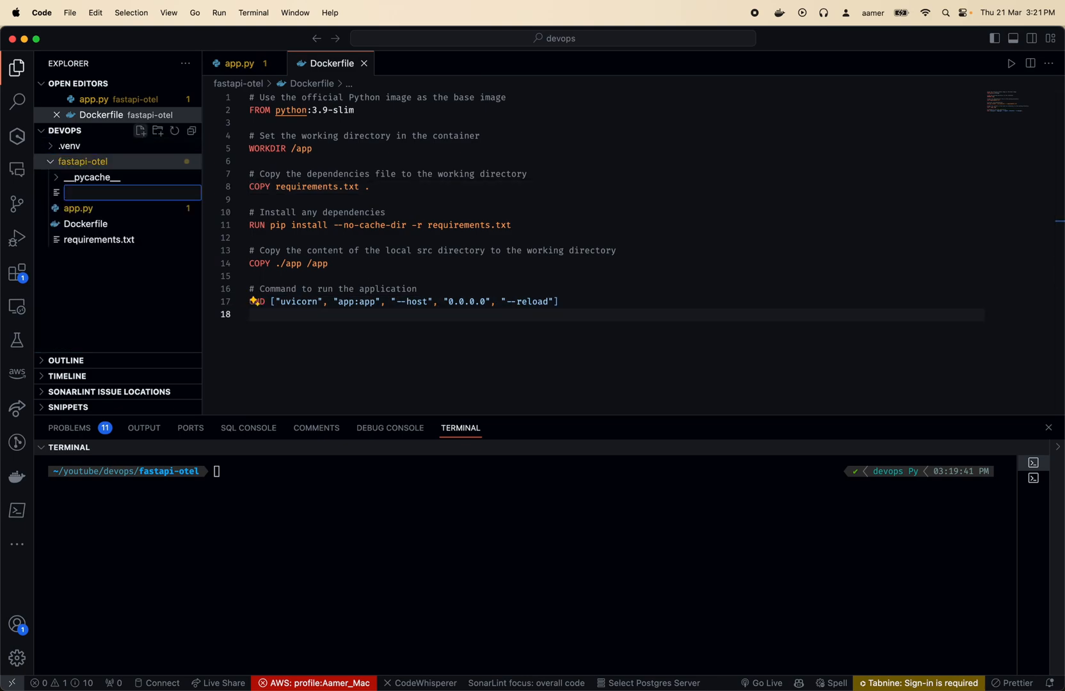
{"action": "type", "text": "docker-c"}
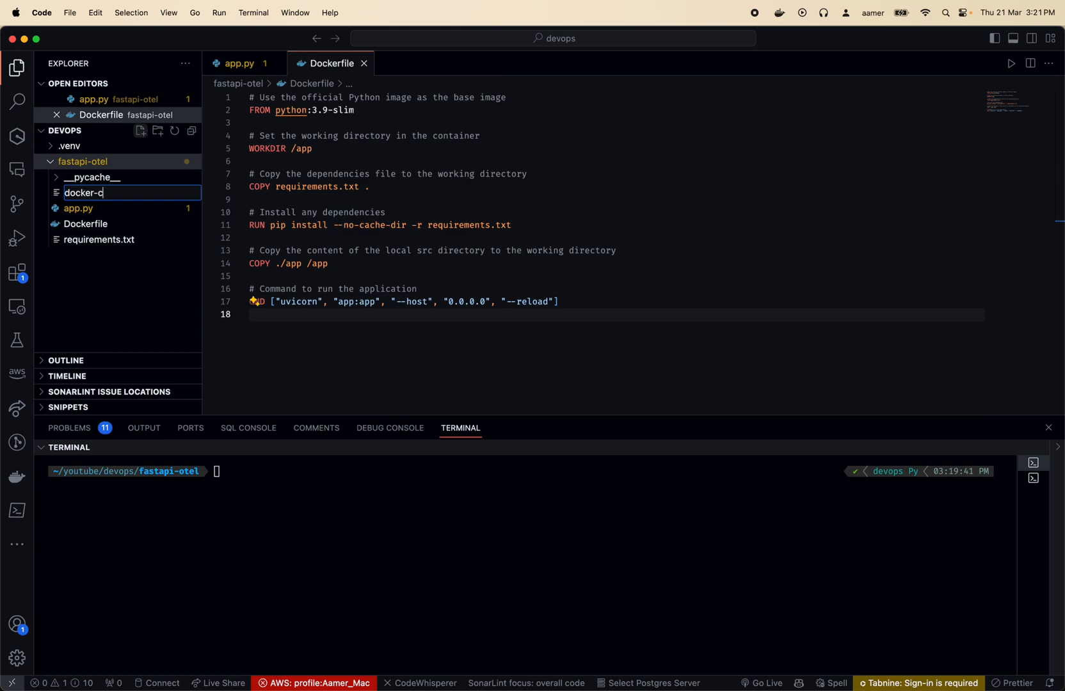
{"action": "type", "text": "ompose.yml"}
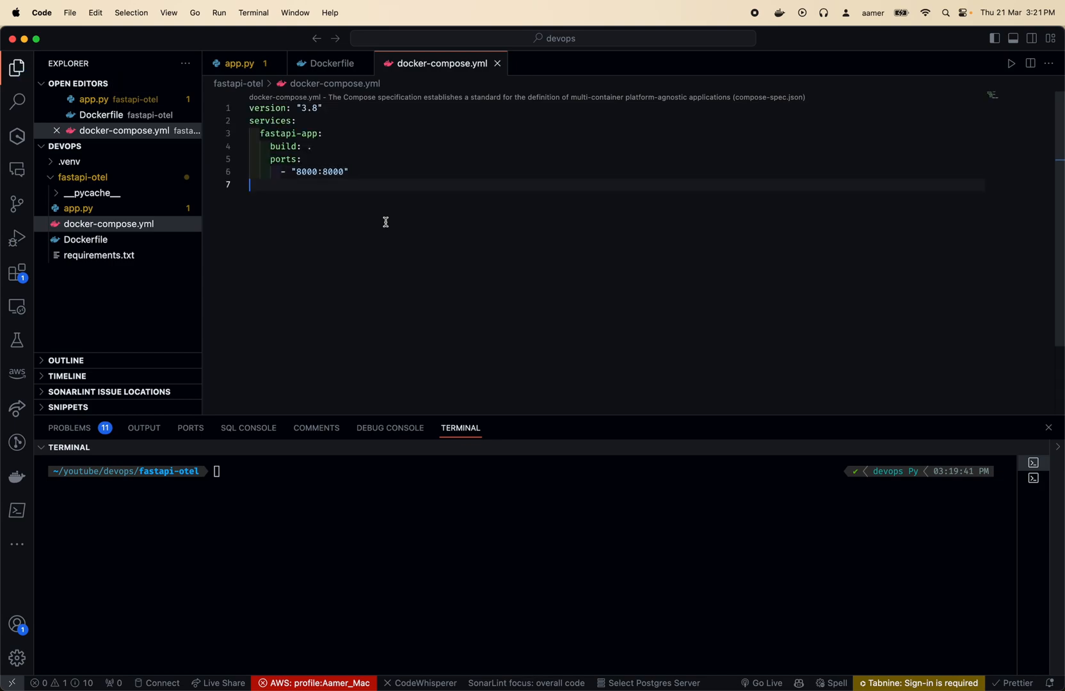
Step: Define the fastapi-app service and a jaeger all-in-one service with env vars and ports
{"action": "key", "text": "enter"}
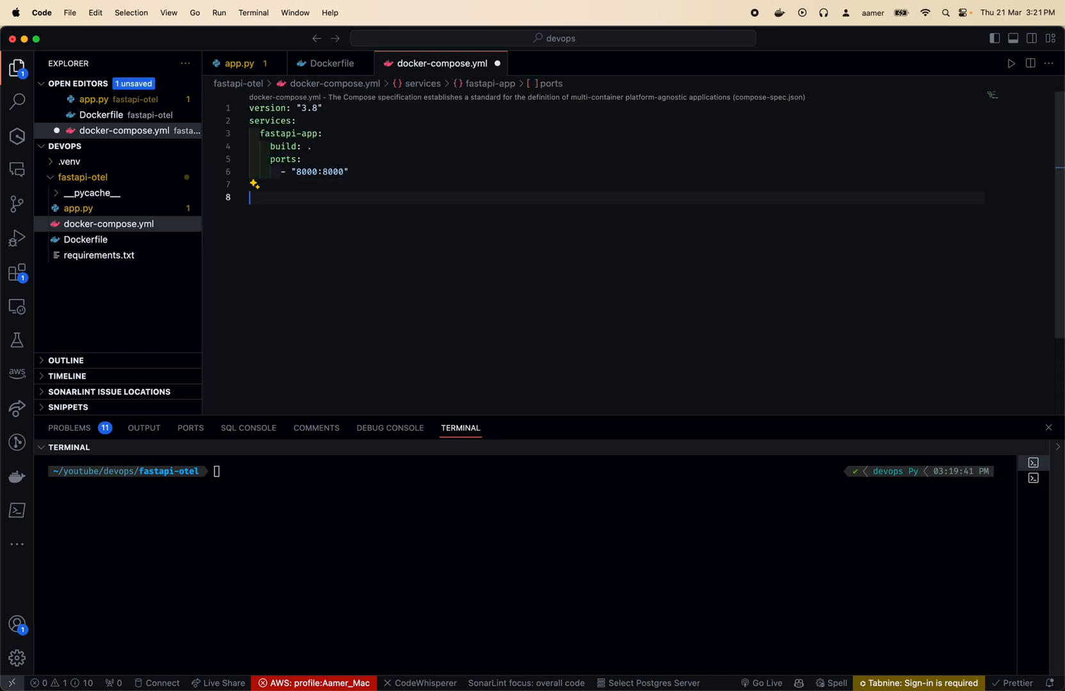
{"action": "type", "text": "postgres:"}
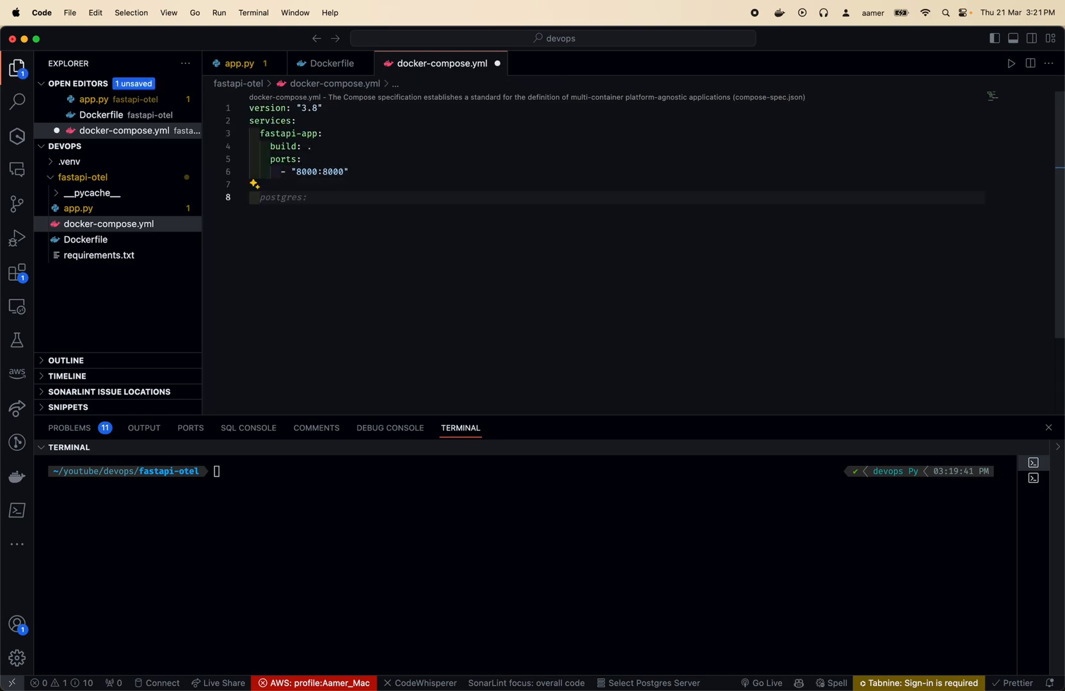
{"action": "type", "text": "jaeger:"}
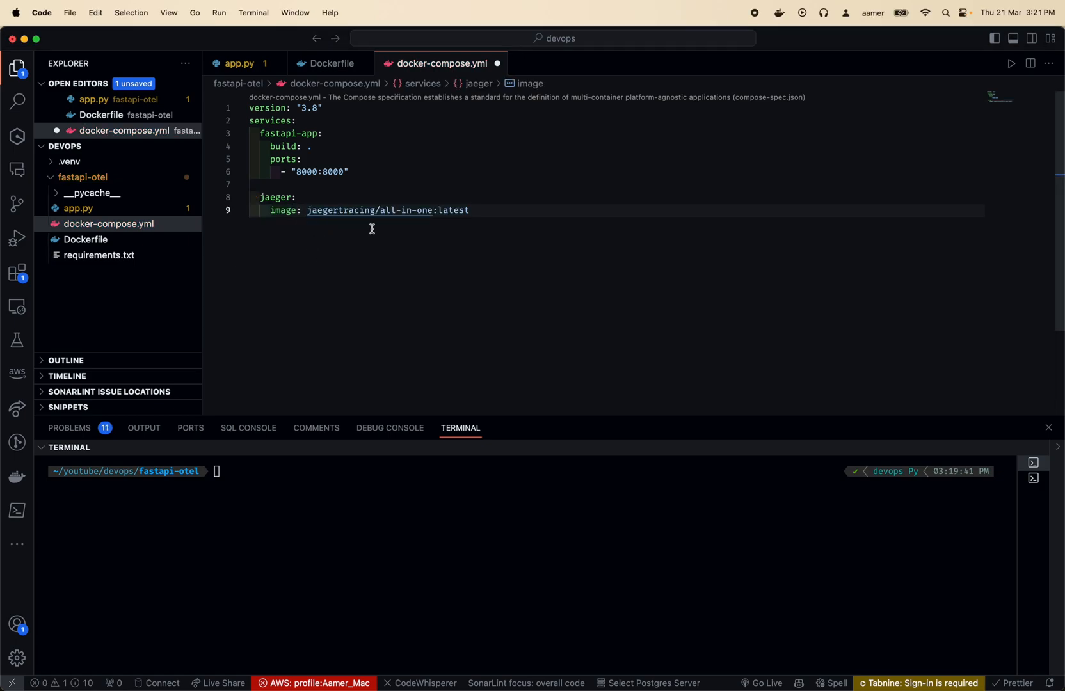
{"action": "key", "text": "enter"}
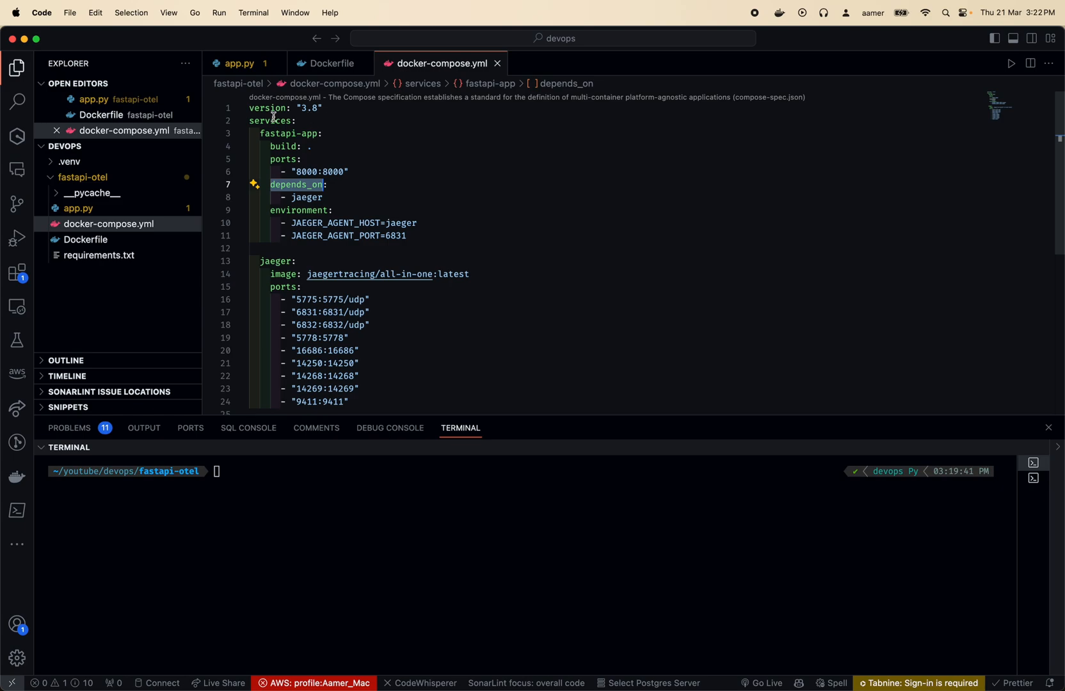
Step: Select the jaeger service block in docker-compose.yml and return to the draw.io diagram
{"action": "left_click", "coordinate": [308, 197]}
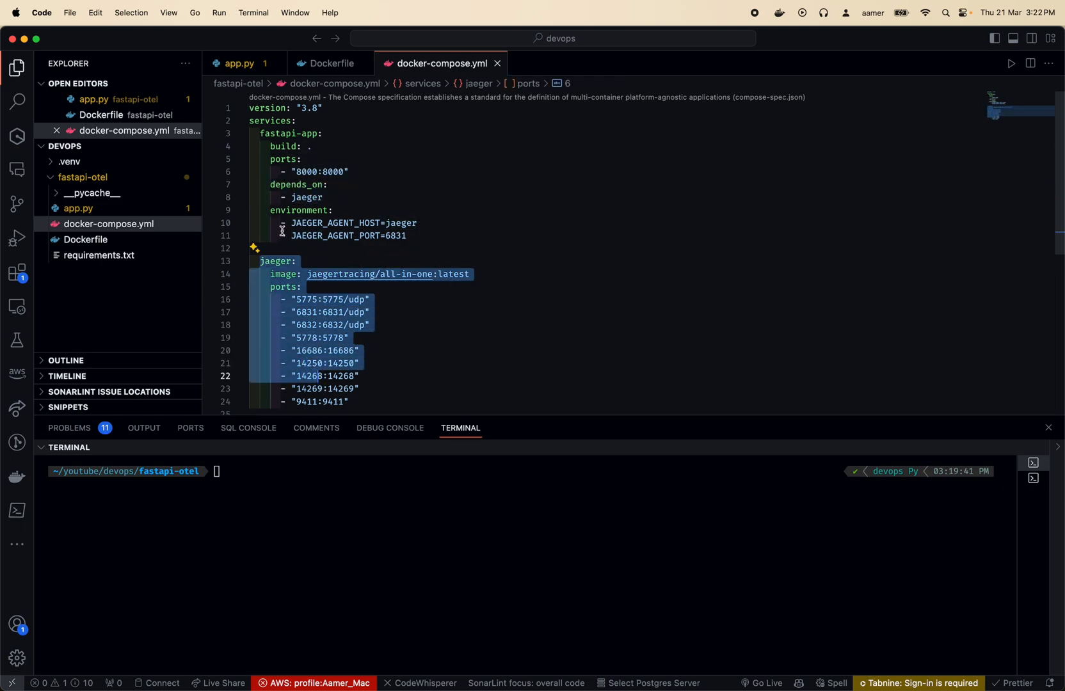
{"action": "left_click", "coordinate": [395, 236]}
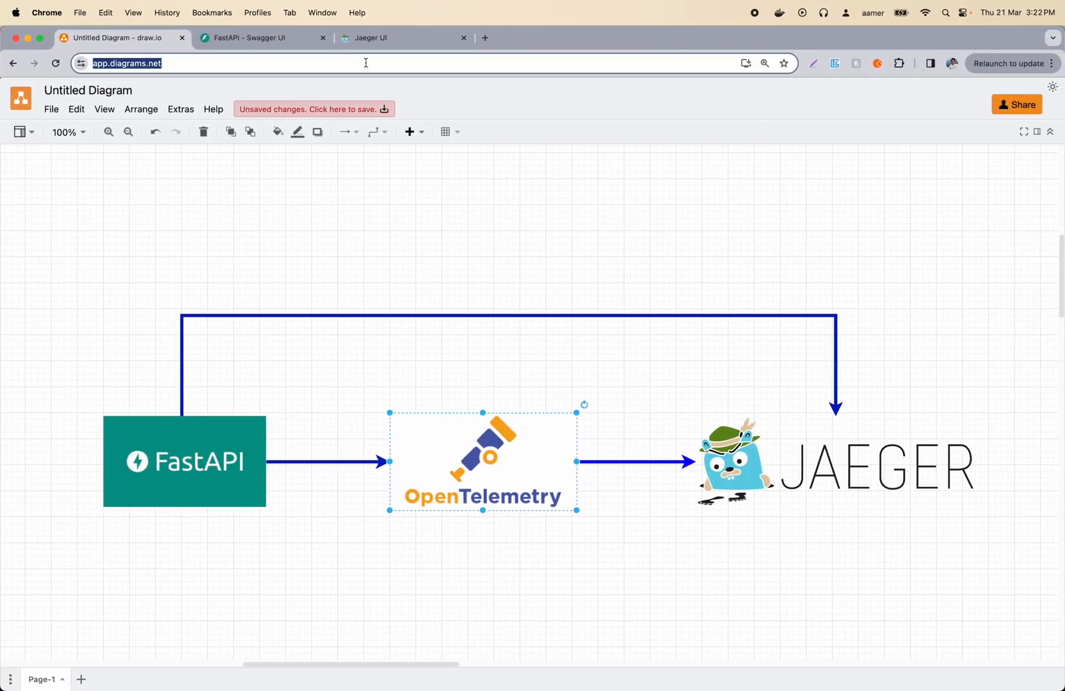
Step: View the Hello World response in Swagger UI, the Fastapi-users trace, and VS Code's Docker view
{"action": "left_click", "coordinate": [258, 37]}
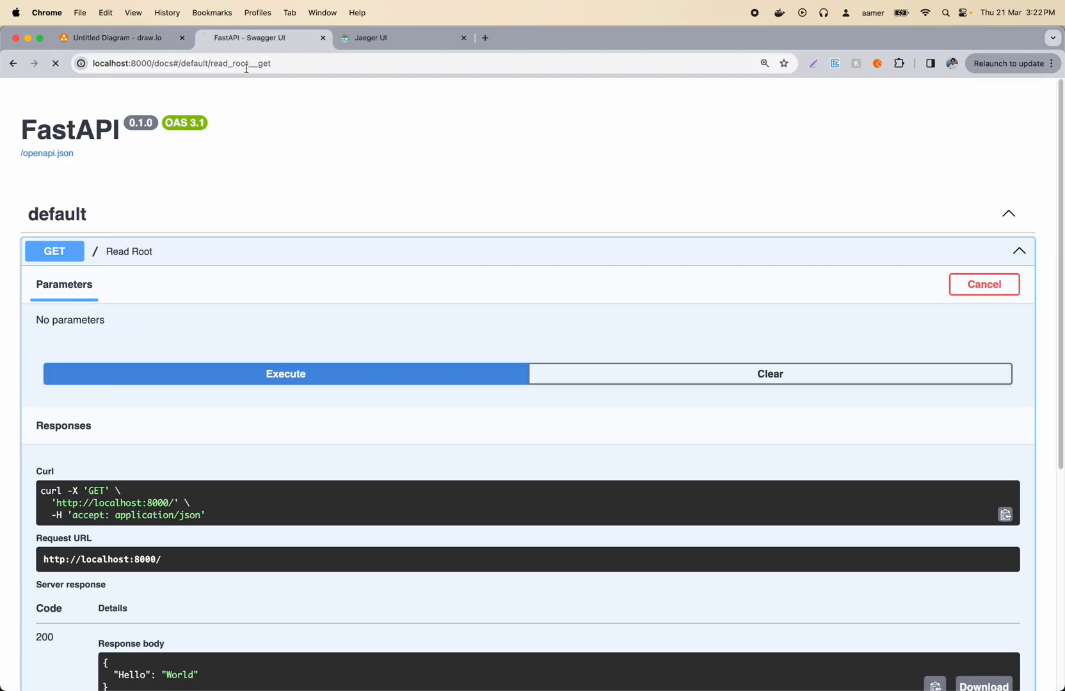
{"action": "left_click", "coordinate": [402, 37]}
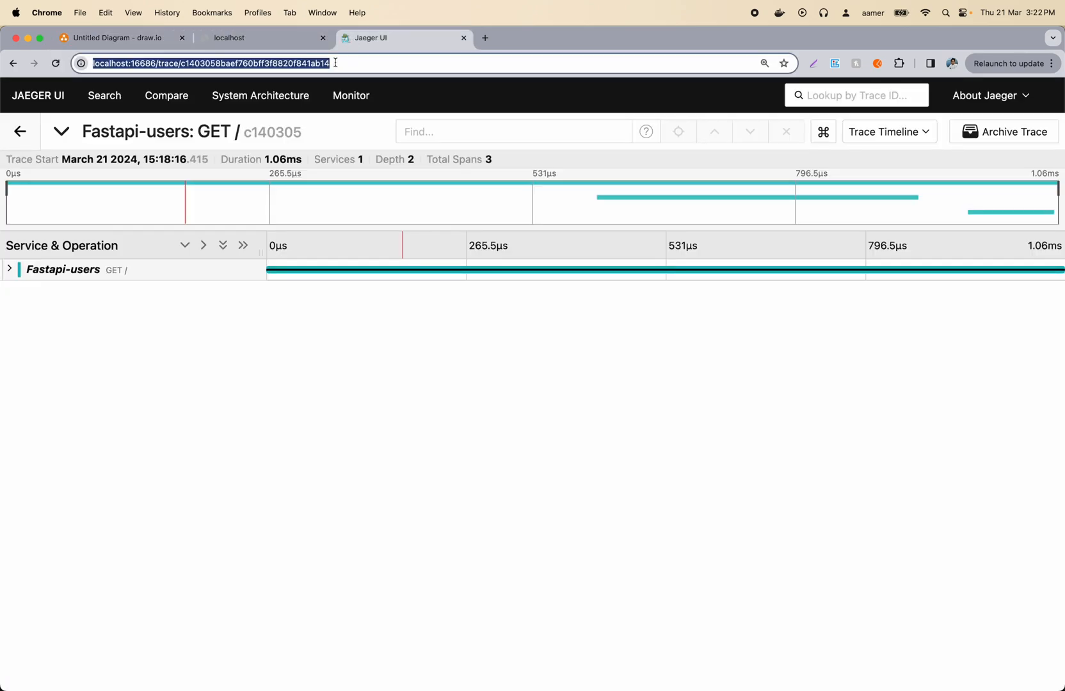
{"action": "left_click", "coordinate": [9, 269]}
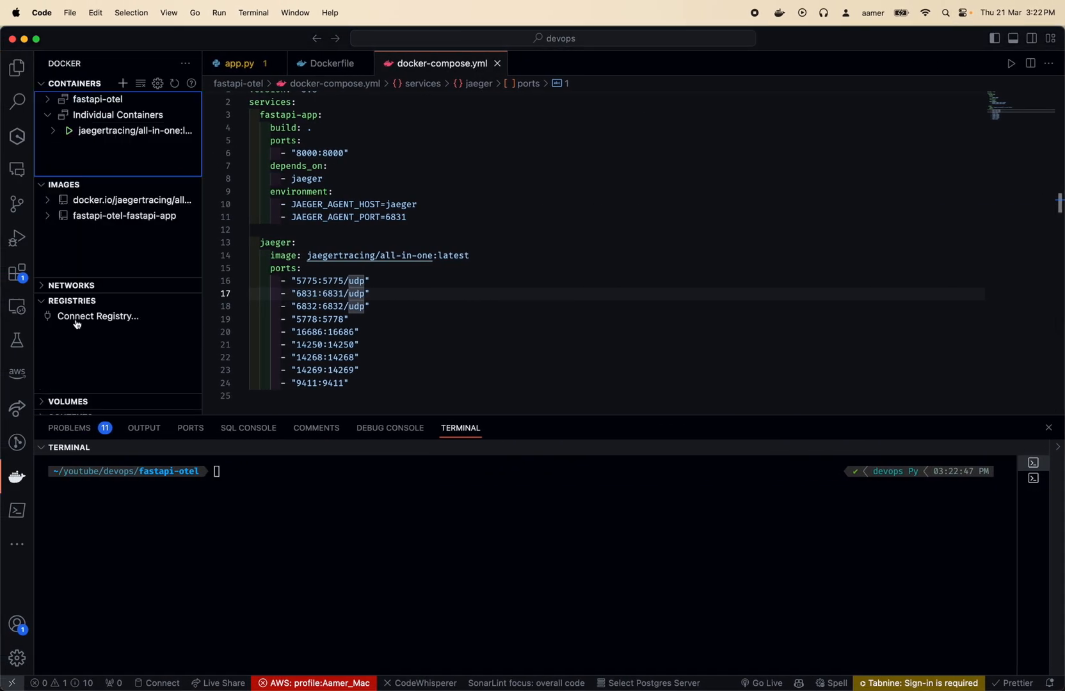
Step: Stop the standalone Jaeger container in the Docker sidebar, then remove it and confirm
{"action": "right_click", "coordinate": [133, 131]}
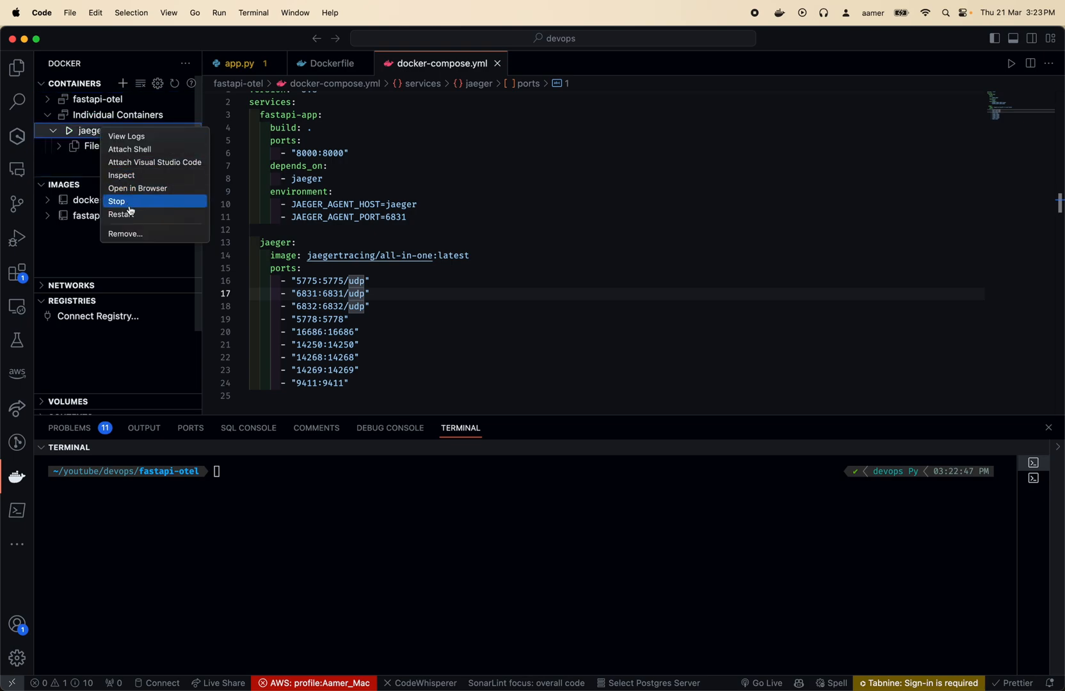
{"action": "left_click", "coordinate": [116, 203]}
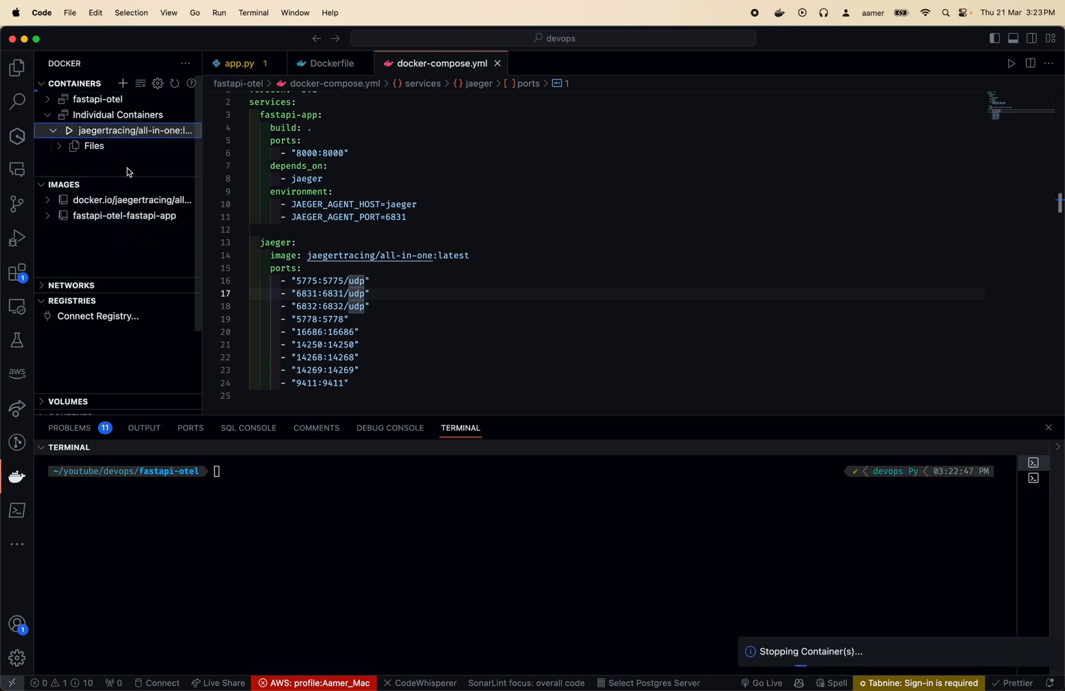
{"action": "right_click", "coordinate": [136, 130]}
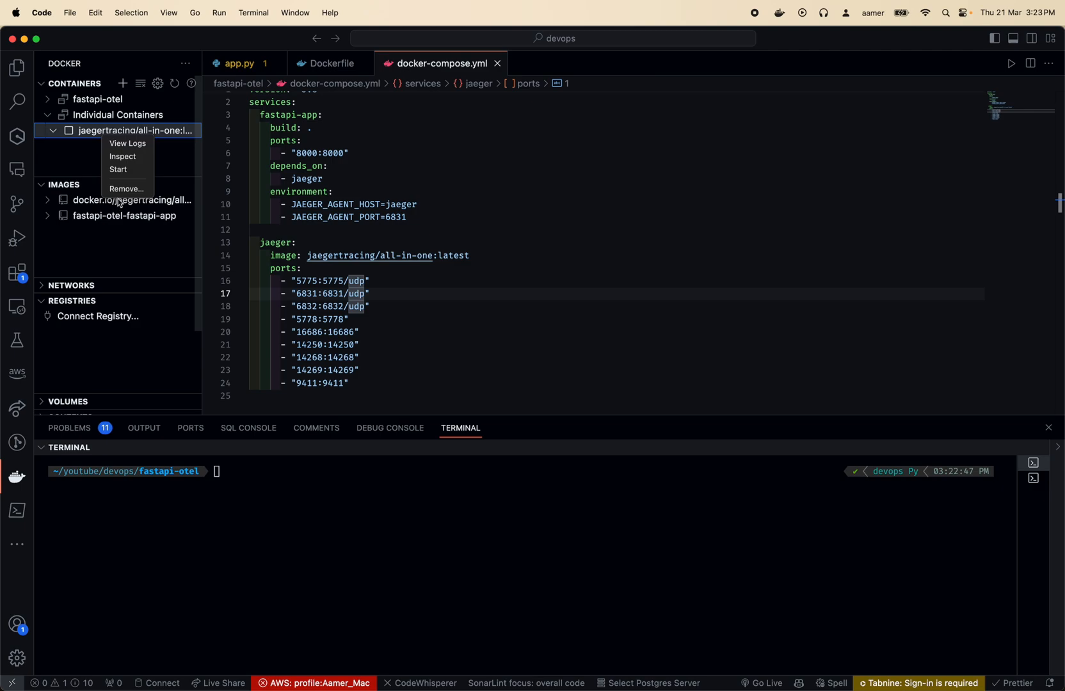
{"action": "left_click", "coordinate": [126, 189]}
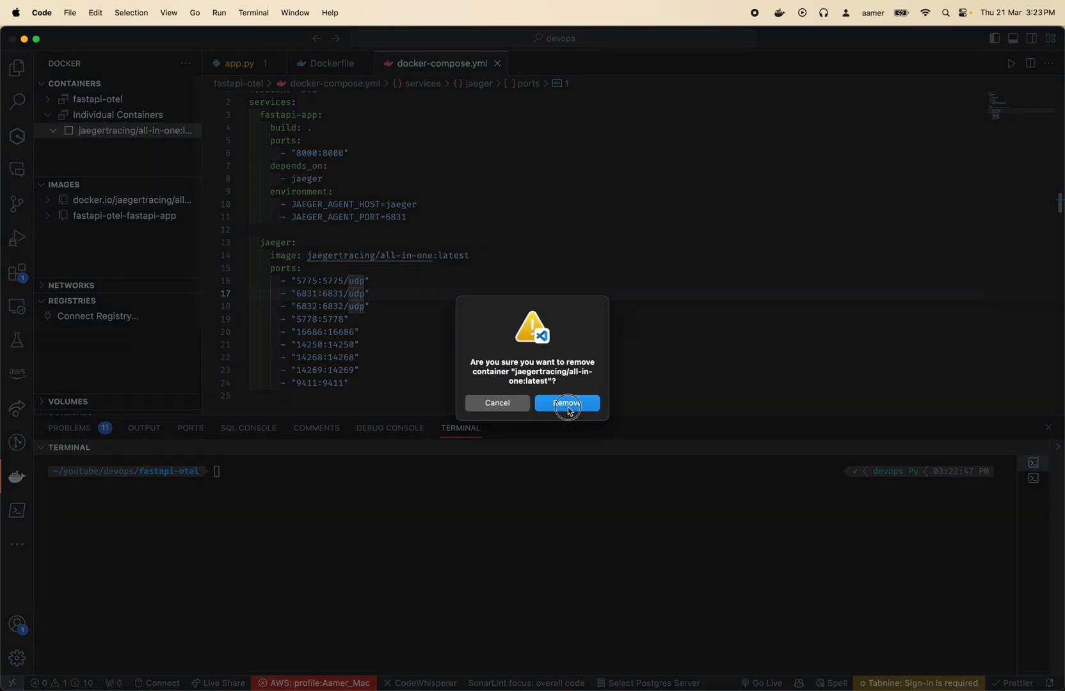
{"action": "left_click", "coordinate": [567, 403]}
{"action": "type", "text": "docker-compose up --build"}
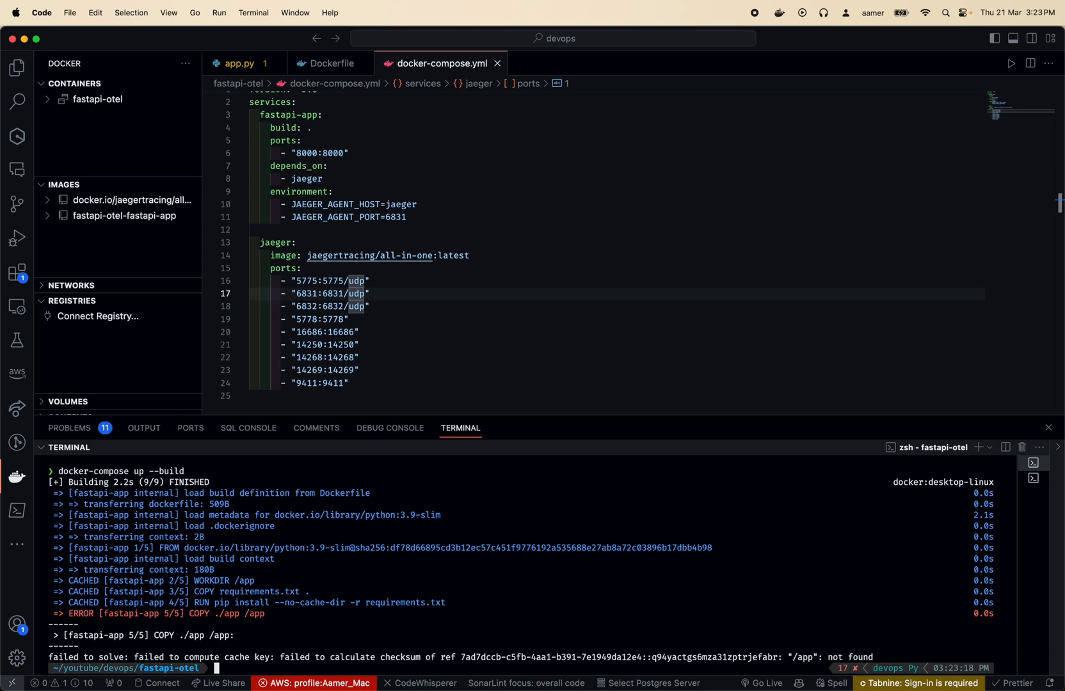
Step: Open the Dockerfile from the Explorer to inspect its COPY ./app /app line
{"action": "left_click", "coordinate": [18, 67]}
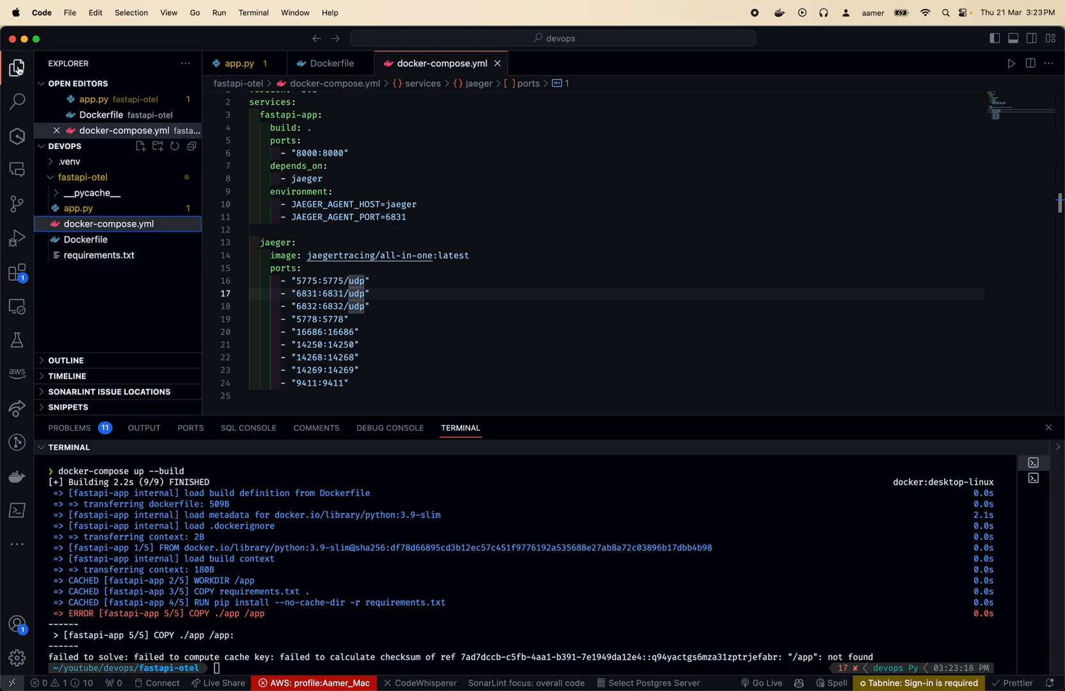
{"action": "left_click", "coordinate": [86, 240]}
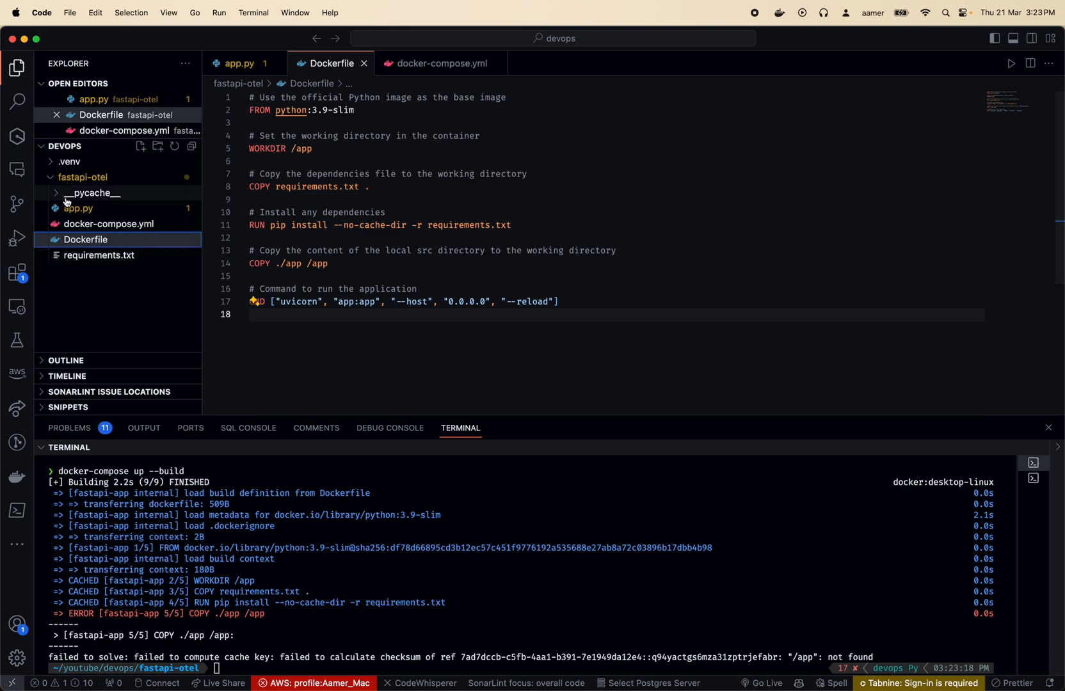
Step: Create an 'app' folder in fastapi-otel and add a new file inside it
{"action": "left_click", "coordinate": [238, 63]}
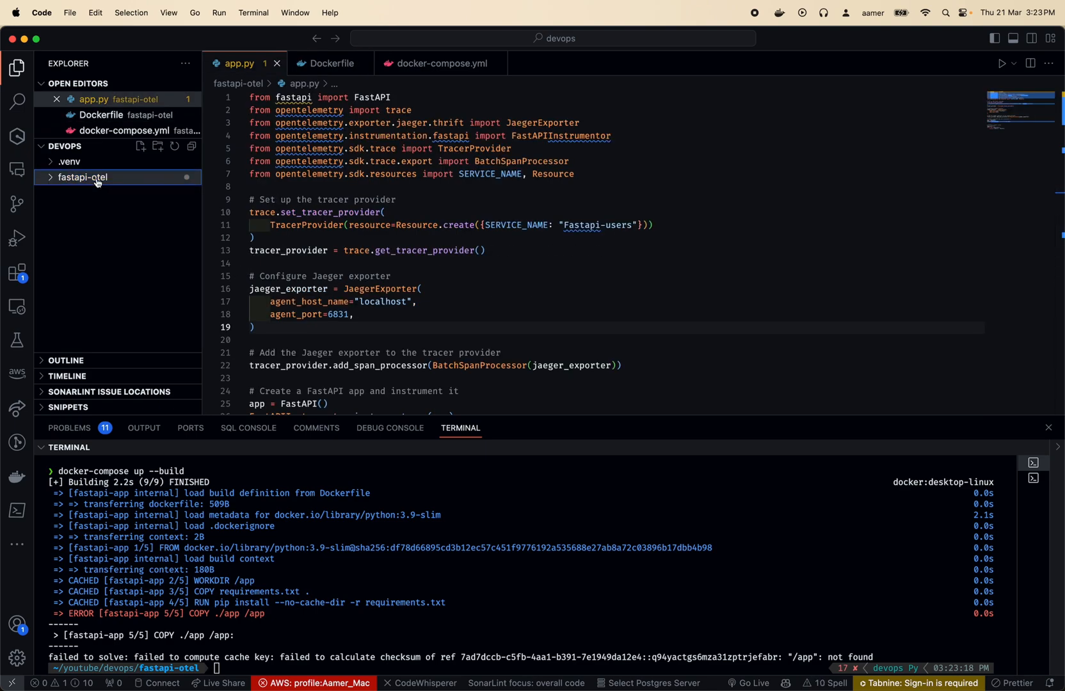
{"action": "type", "text": "ap"}
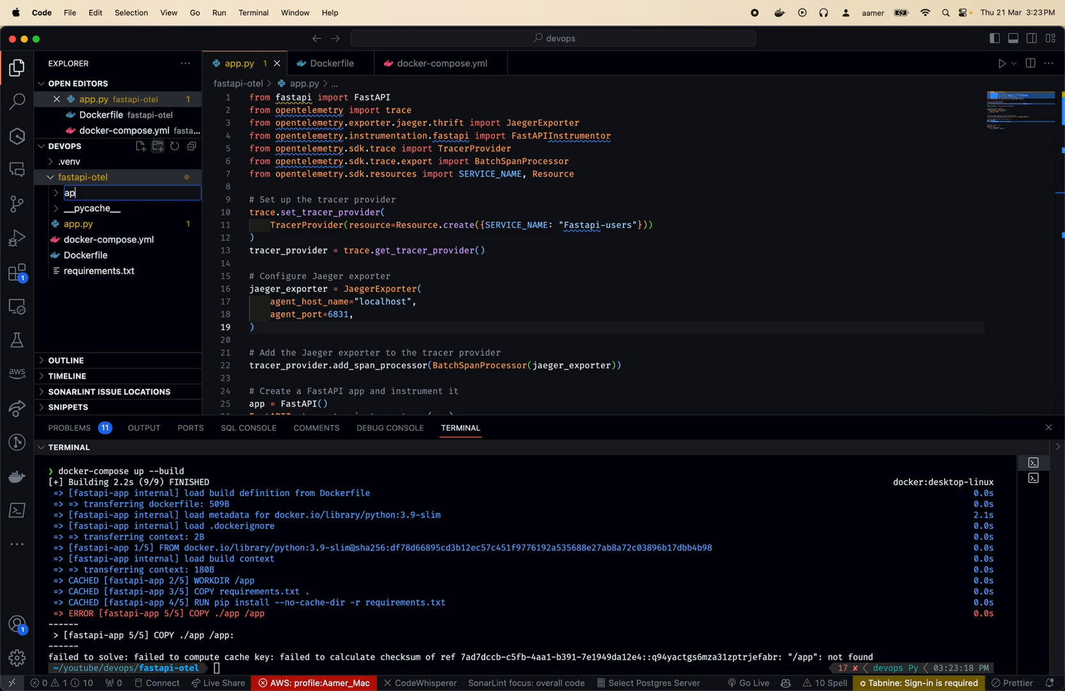
{"action": "key", "text": "Enter"}
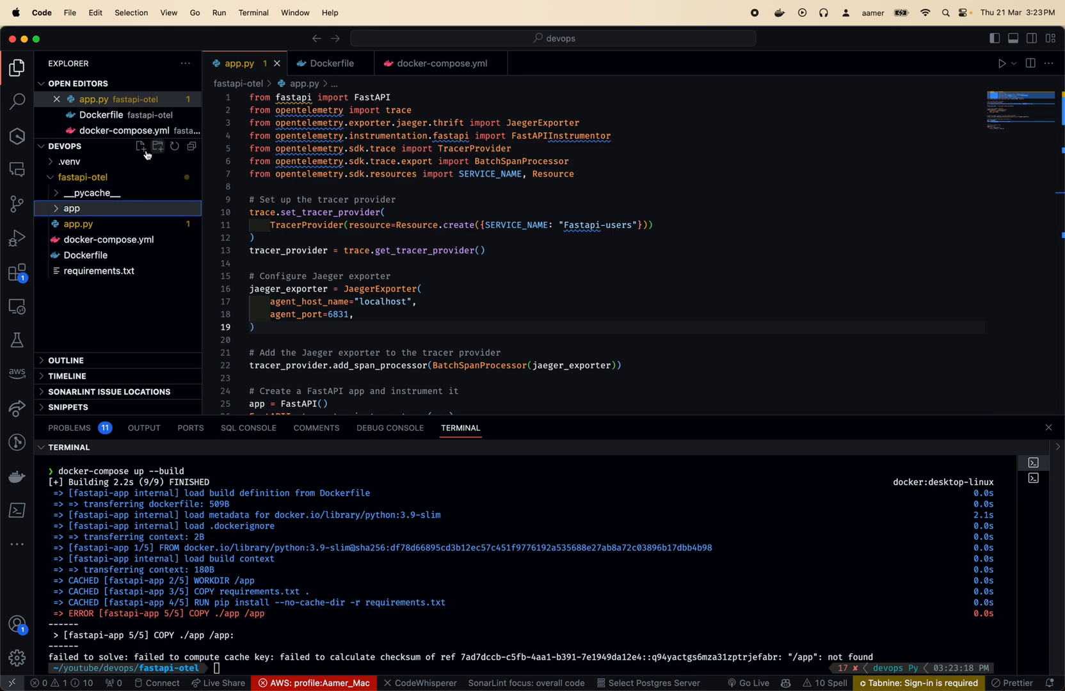
{"action": "left_click", "coordinate": [141, 146]}
{"action": "type", "text": "cle"}
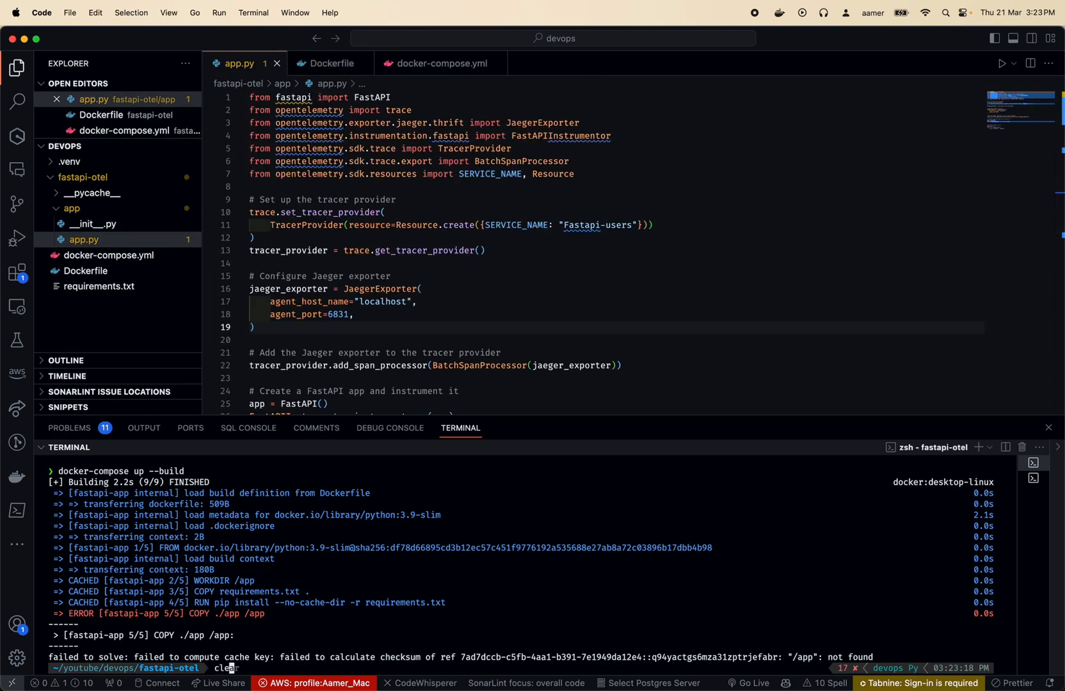
Step: Rerun docker-compose up --build so the Jaeger and Uvicorn app containers start
{"action": "left_click", "coordinate": [437, 63]}
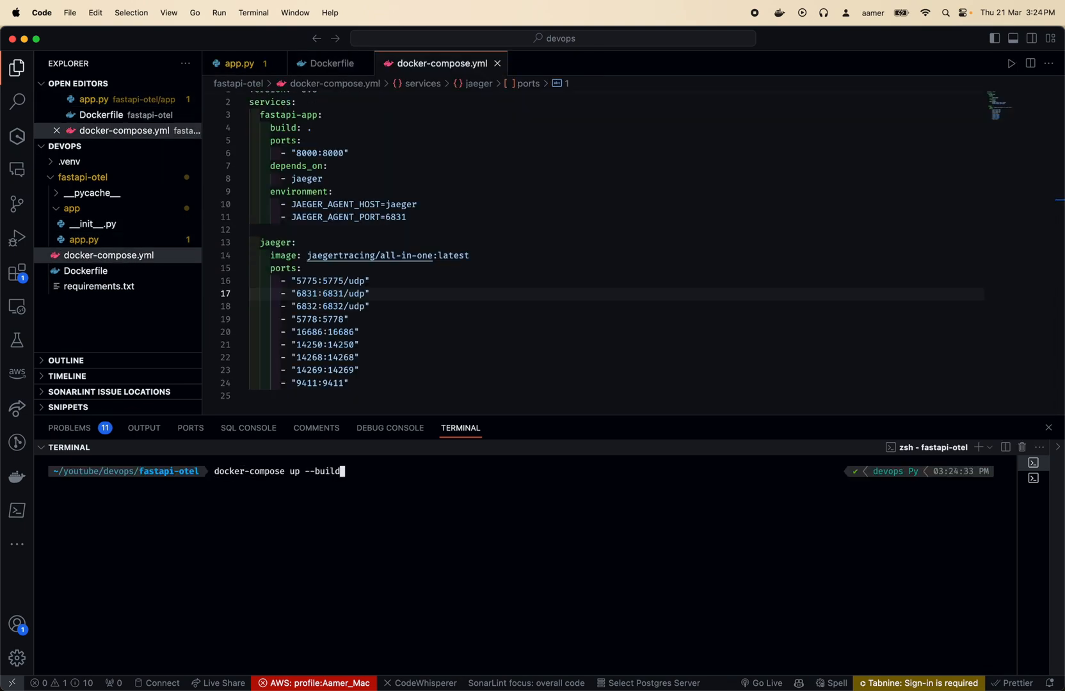
{"action": "key", "text": "Enter"}
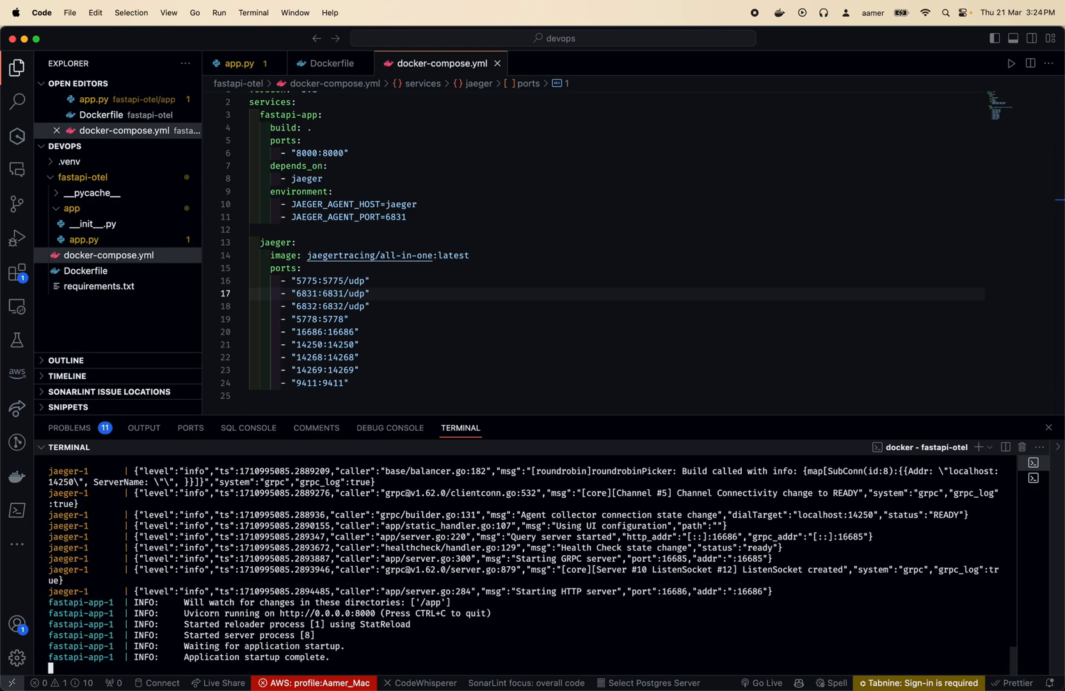
{"action": "scroll", "scroll_direction": "down", "scroll_amount": 3}
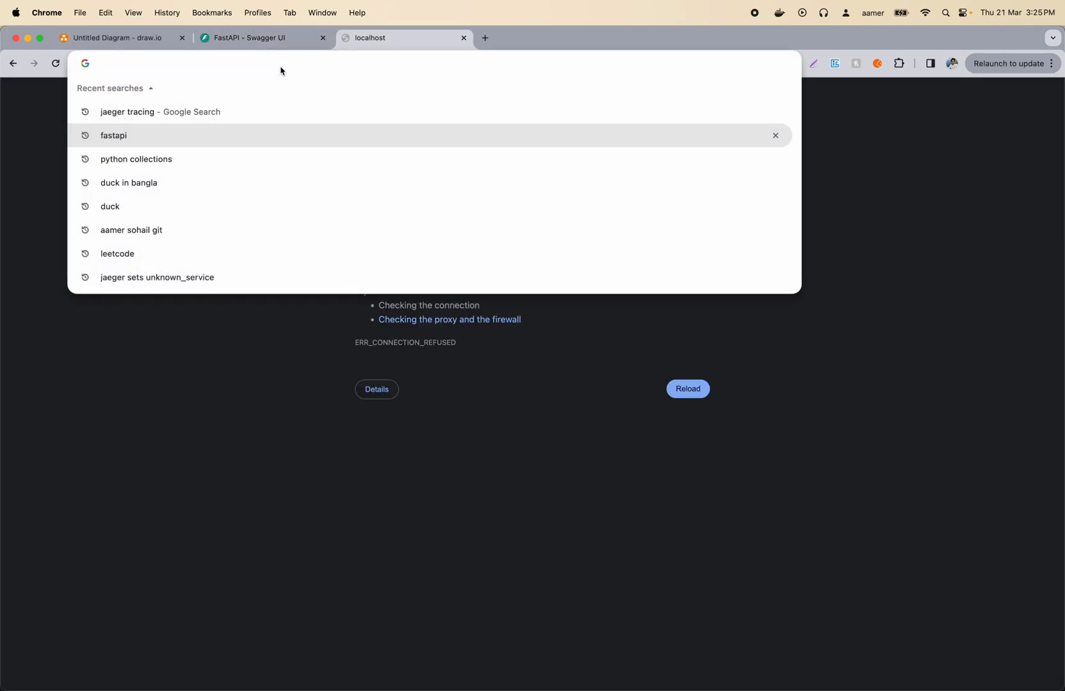
Step: Open Jaeger at localhost:16686, try the root GET in Swagger, then check Jaeger's services
{"action": "type", "text": "localhost:16"}
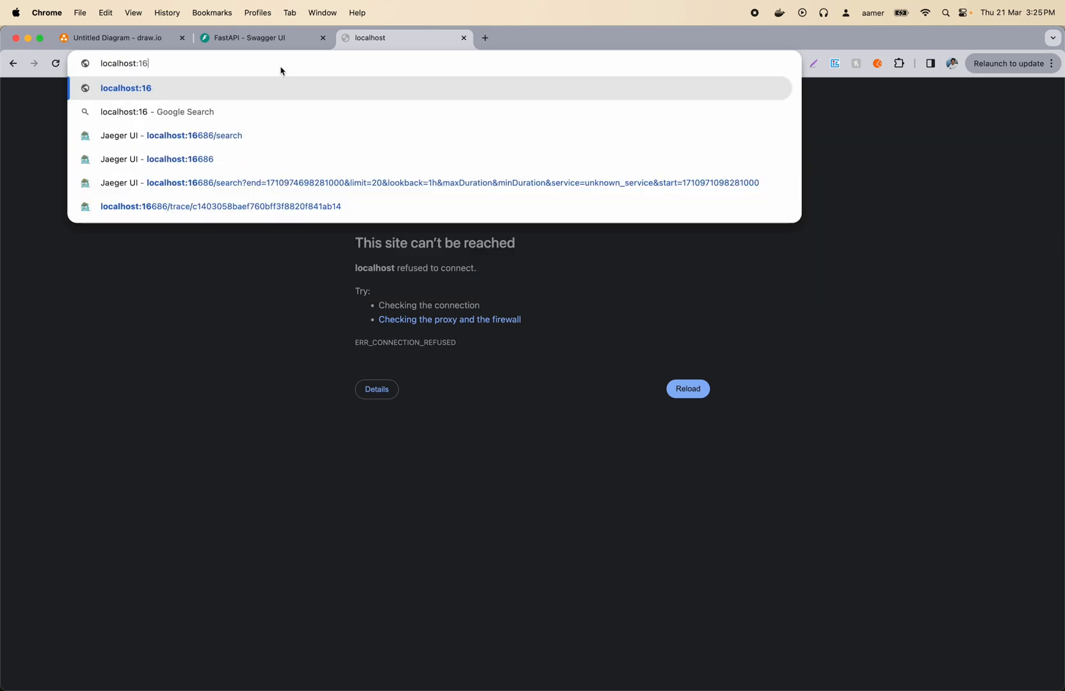
{"action": "left_click", "coordinate": [193, 135]}
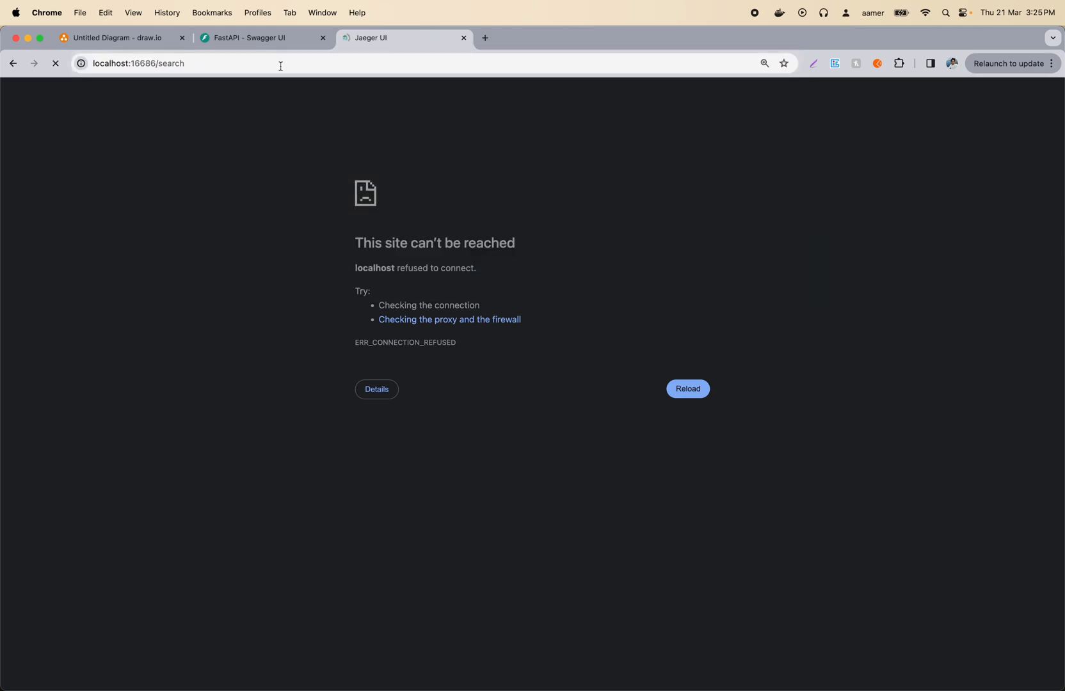
{"action": "left_click", "coordinate": [687, 390]}
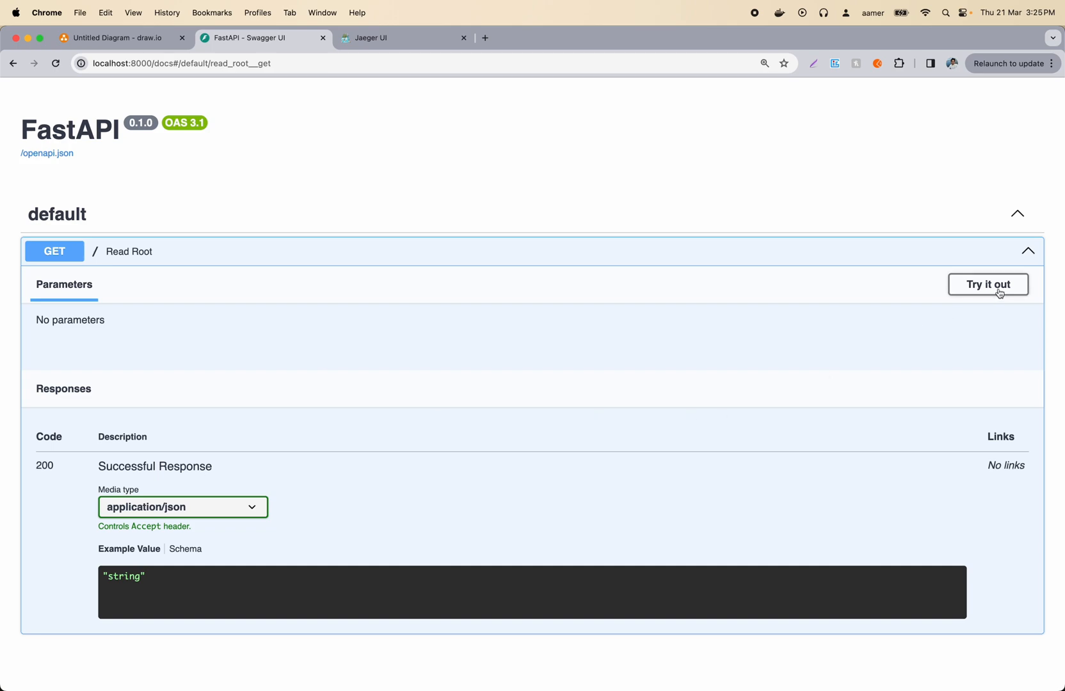
{"action": "left_click", "coordinate": [987, 285]}
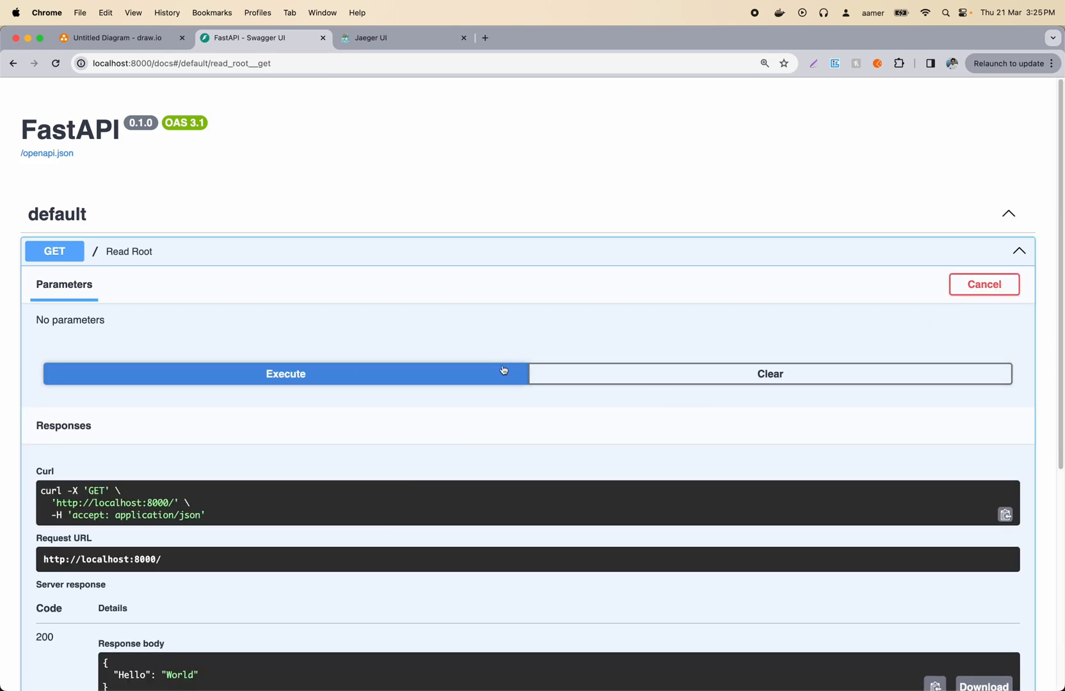
{"action": "scroll", "scroll_direction": "down", "scroll_amount": 3}
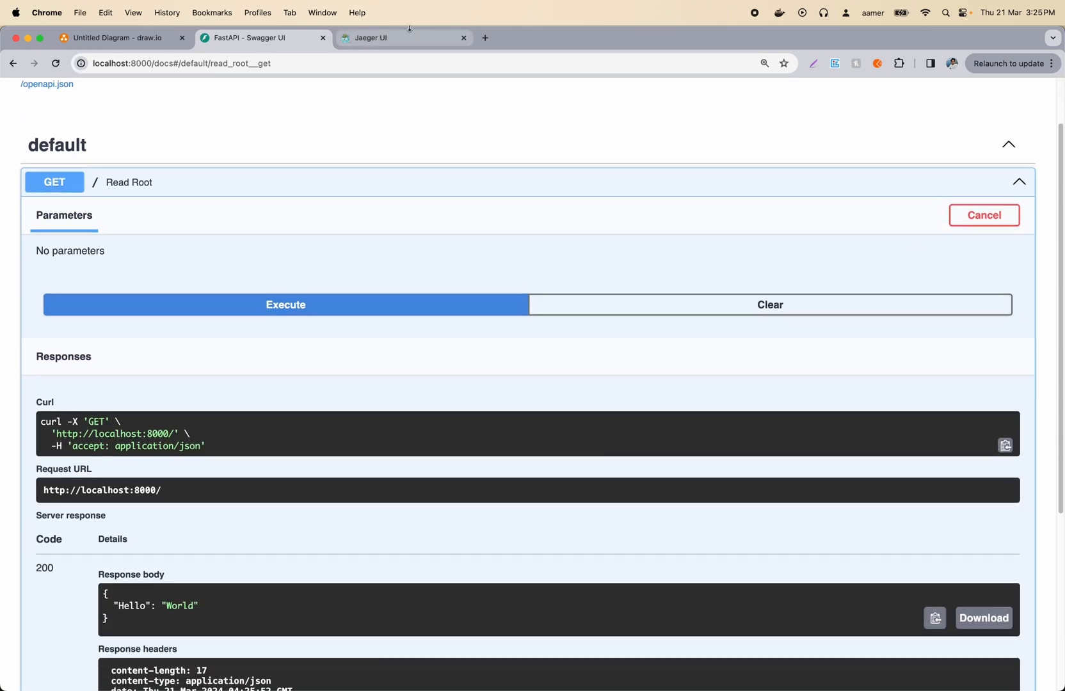
{"action": "left_click", "coordinate": [404, 37]}
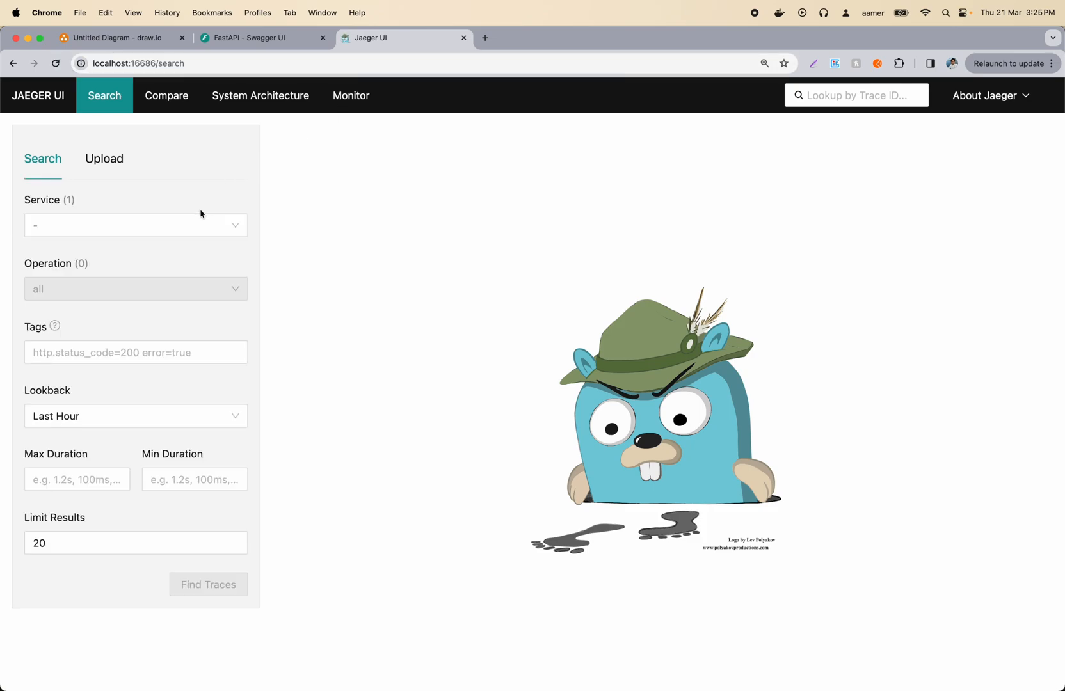
{"action": "left_click", "coordinate": [135, 224]}
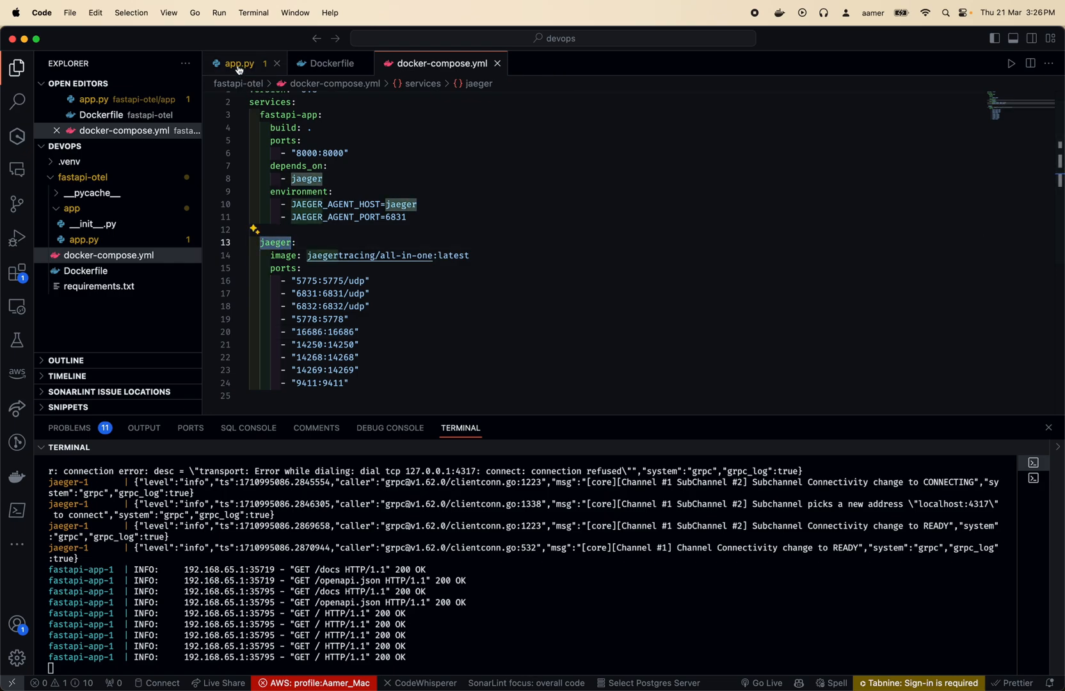
Step: Check the Jaeger agent host 'localhost' in app.py, then restart containers with docker-compose up
{"action": "left_click", "coordinate": [239, 63]}
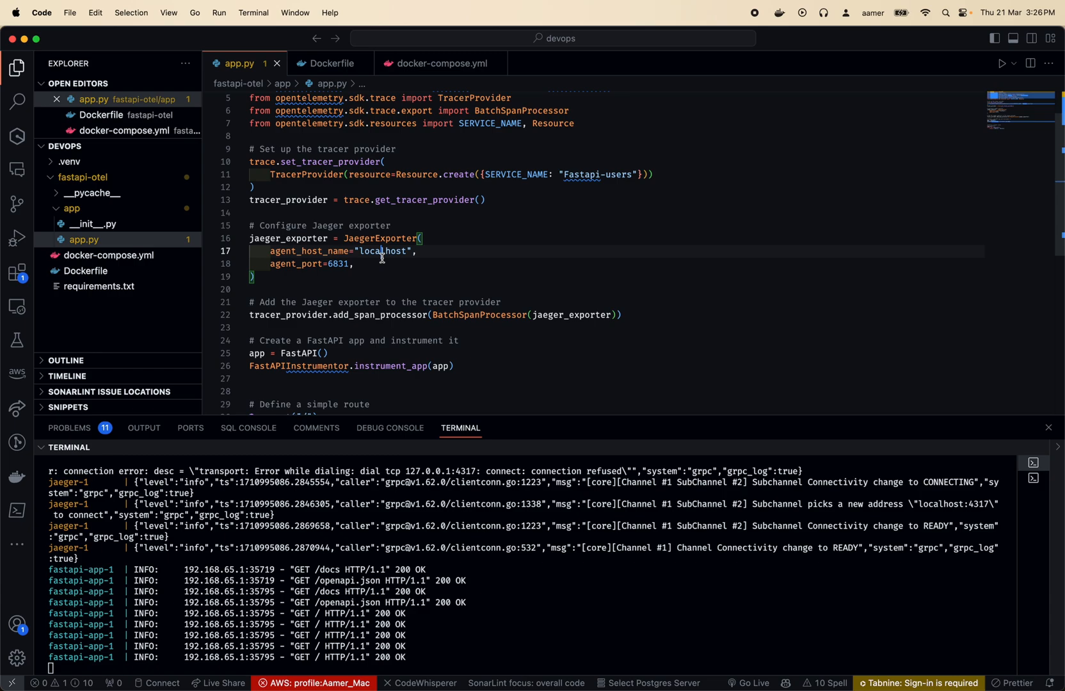
{"action": "double_click", "coordinate": [381, 252]}
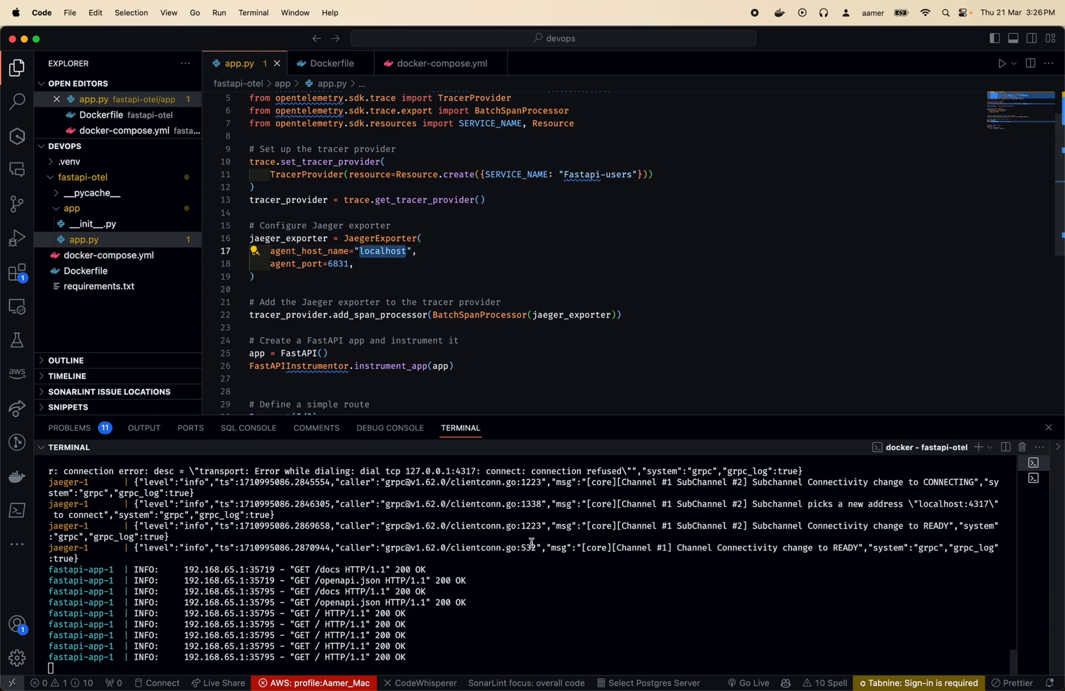
{"action": "key", "text": "ctrl+c"}
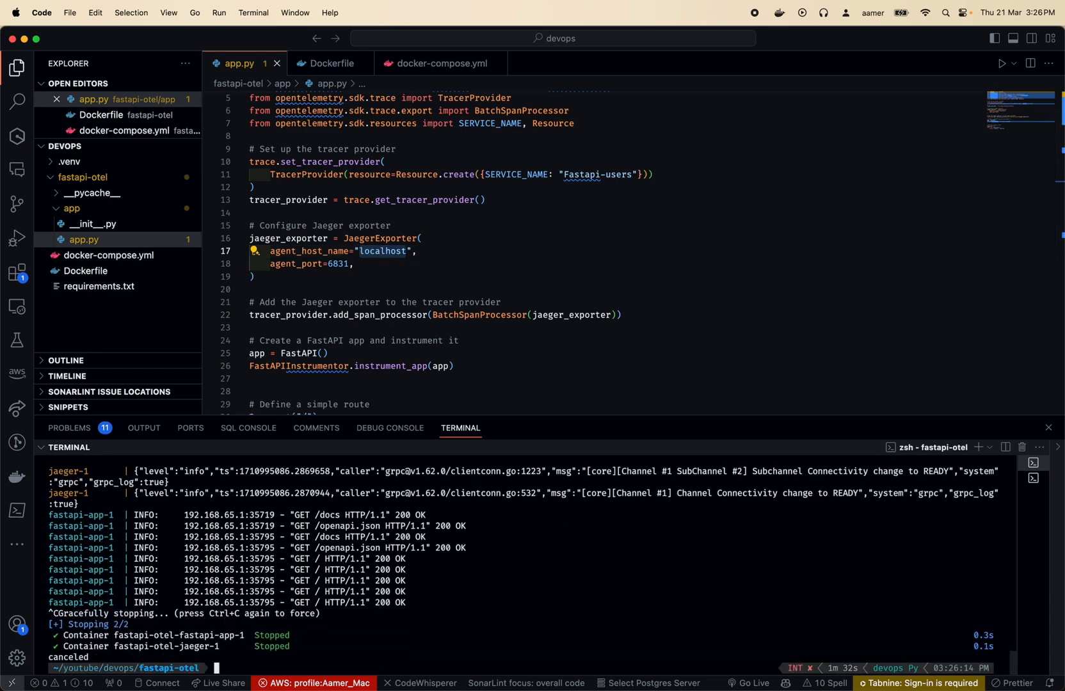
{"action": "type", "text": "docker-compose up"}
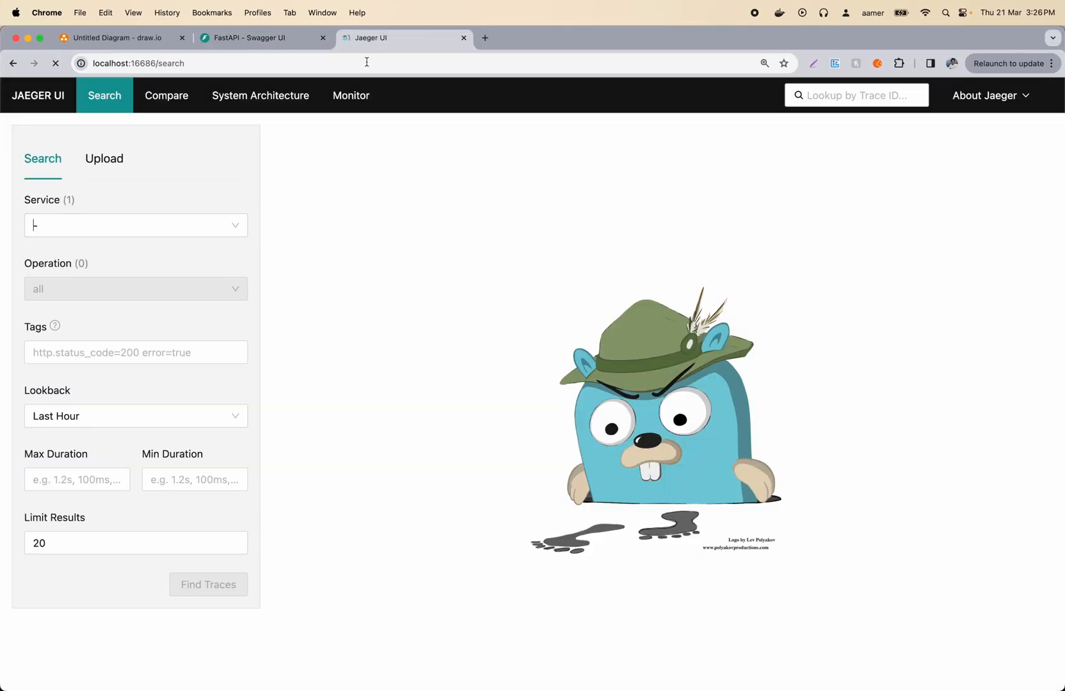
Step: Re-execute the root GET endpoint and search Jaeger for Fastapi-users traces, showing 8 results
{"action": "left_click", "coordinate": [289, 12]}
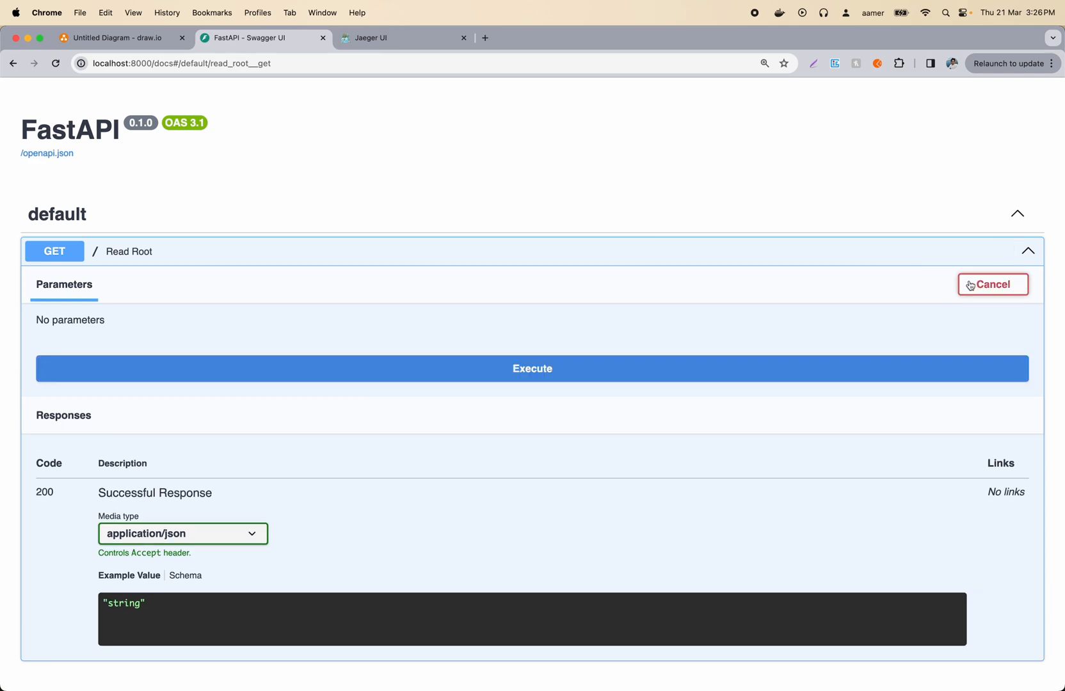
{"action": "left_click", "coordinate": [532, 368]}
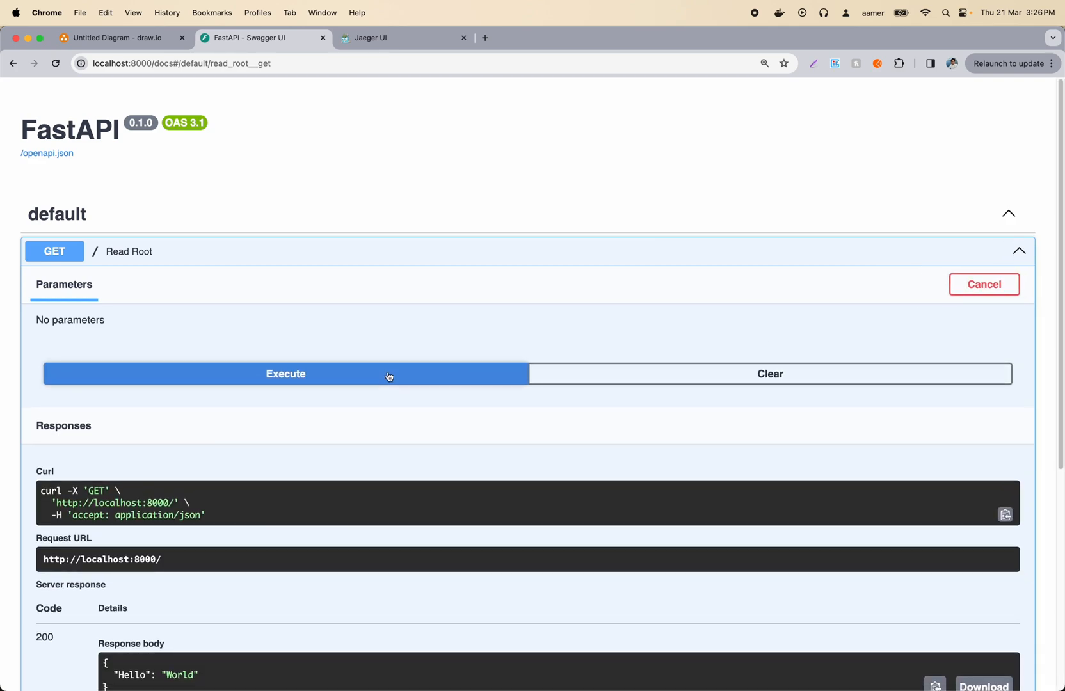
{"action": "left_click", "coordinate": [403, 38]}
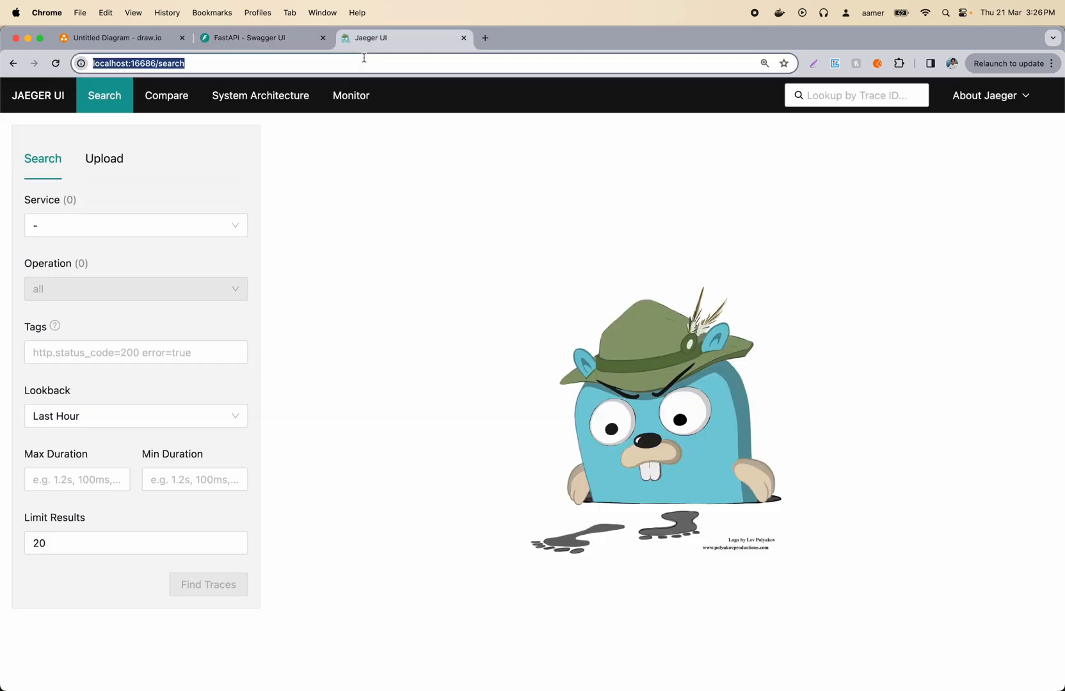
{"action": "left_click", "coordinate": [135, 224]}
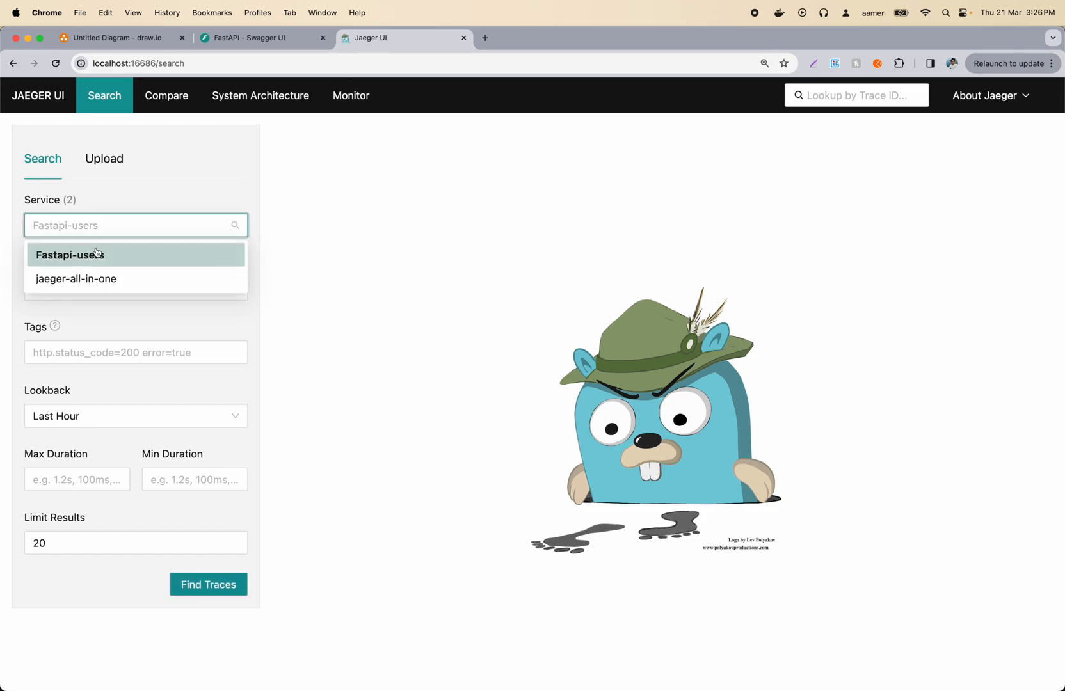
{"action": "left_click", "coordinate": [208, 584]}
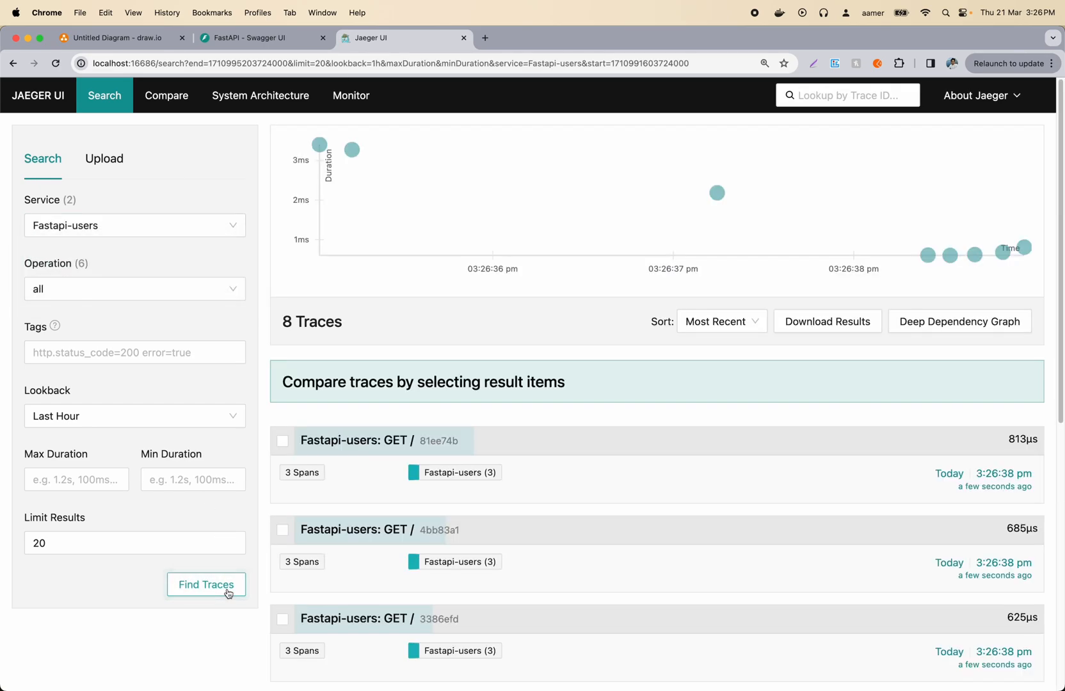
{"action": "scroll", "scroll_direction": "down", "scroll_amount": 3}
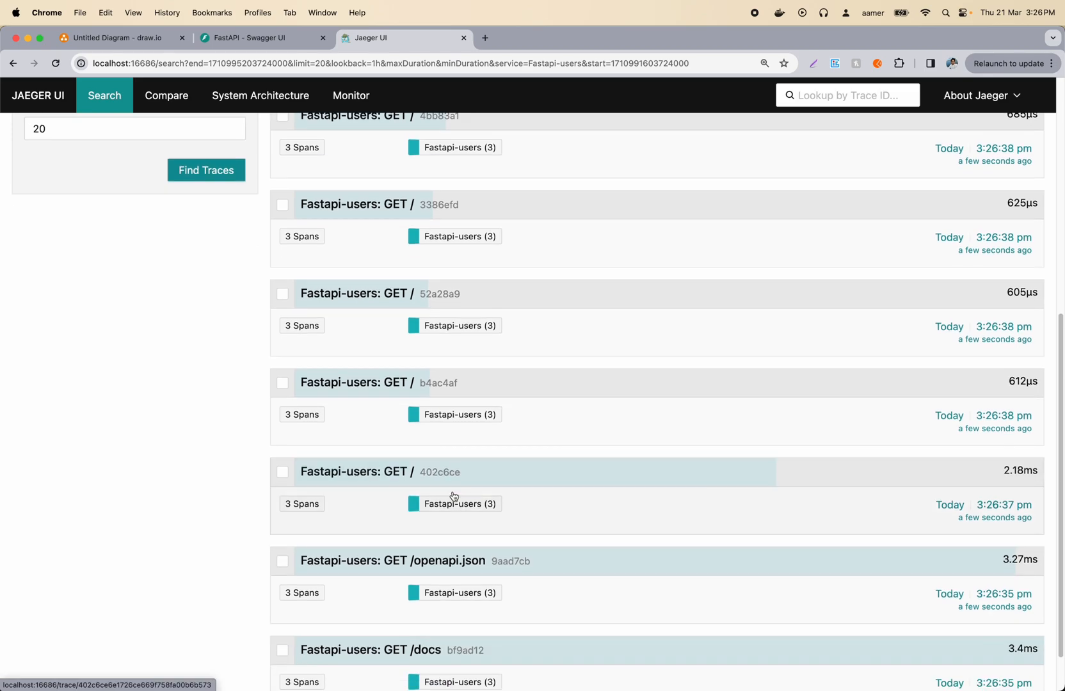
{"action": "scroll", "scroll_direction": "down", "scroll_amount": 3}
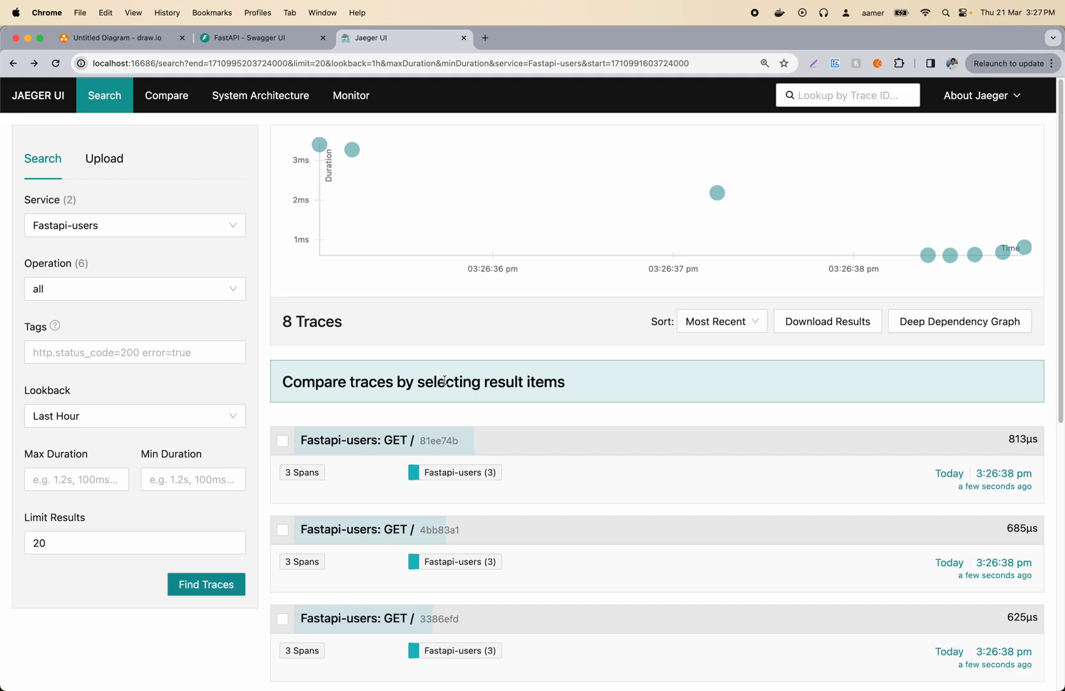
{"action": "mouse_move", "coordinate": [562, 215]}
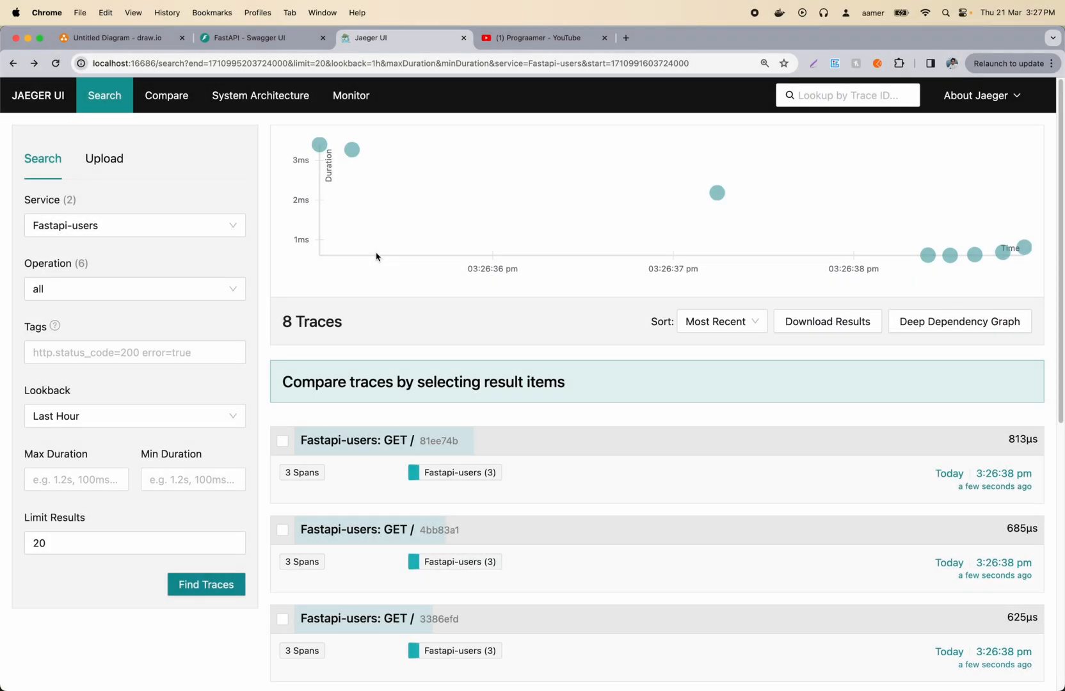
Step: Open the Prograamer channel tab and scroll down to its Shorts and Videos rows
{"action": "left_click", "coordinate": [541, 37]}
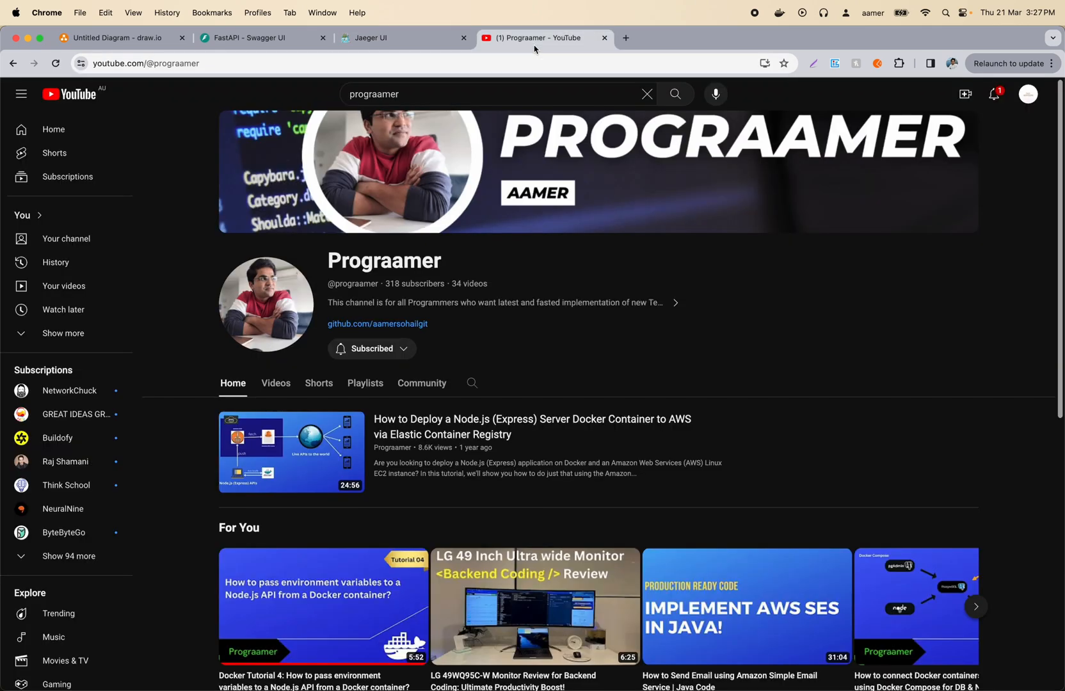
{"action": "scroll", "scroll_direction": "down", "scroll_amount": 3}
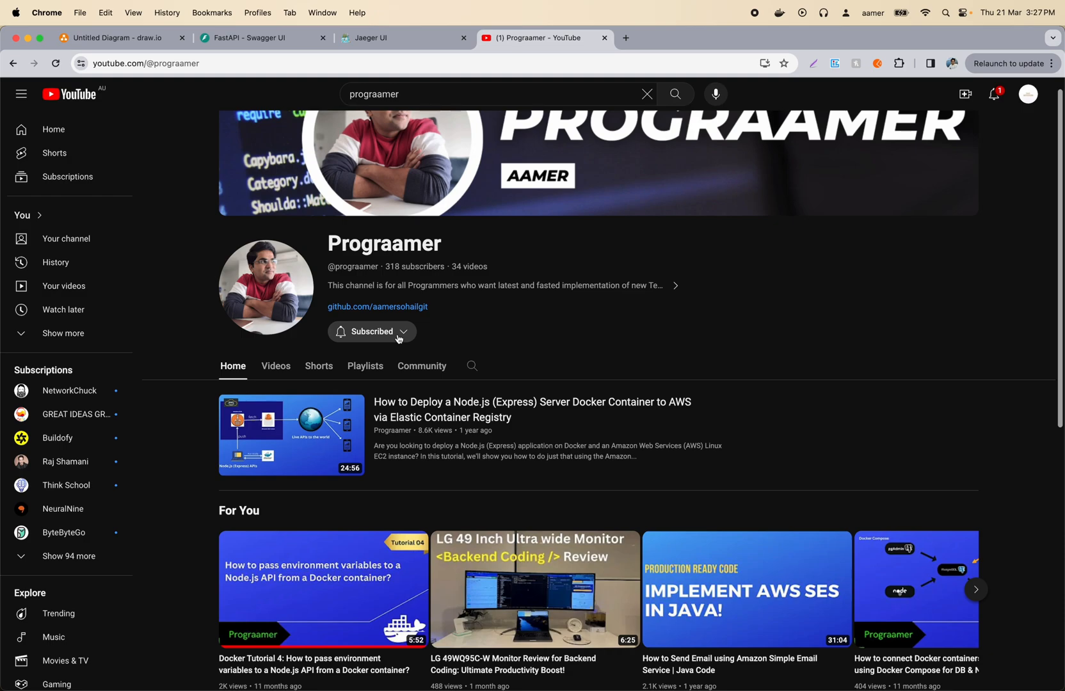
{"action": "scroll", "scroll_direction": "down", "scroll_amount": 3}
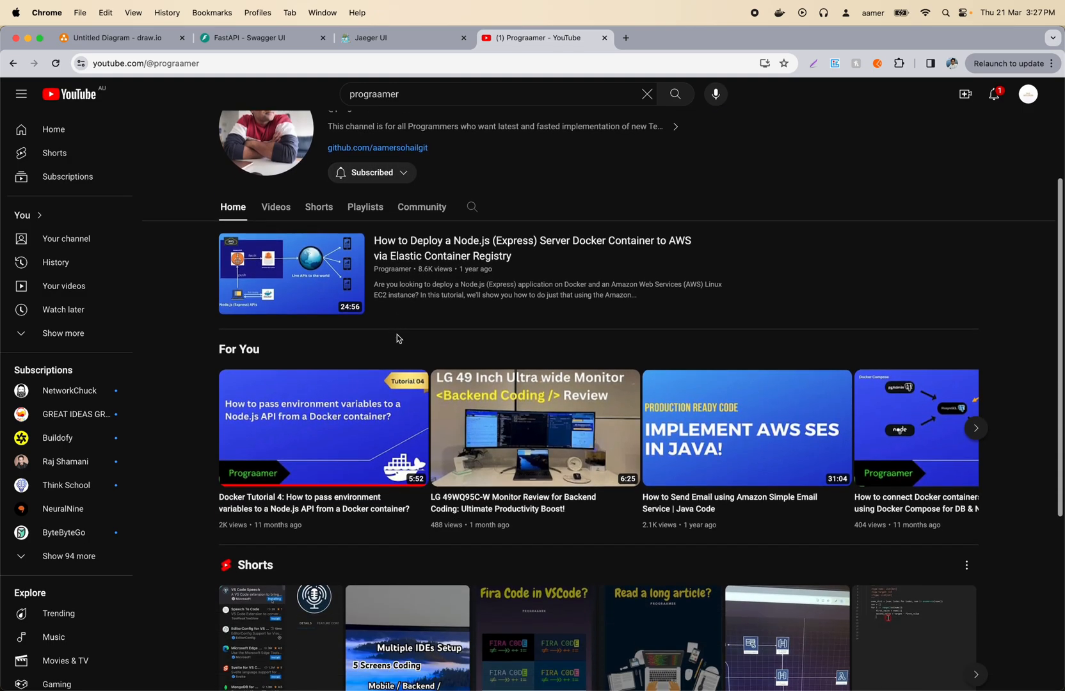
{"action": "scroll", "scroll_direction": "down", "scroll_amount": 3}
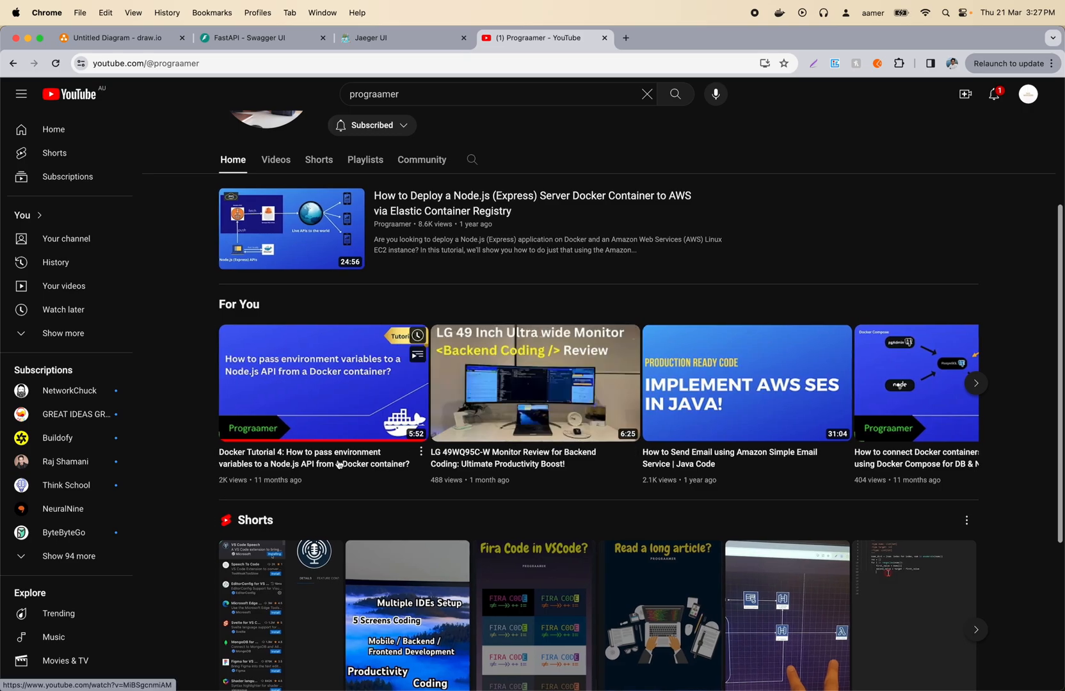
{"action": "scroll", "scroll_direction": "down", "scroll_amount": 3}
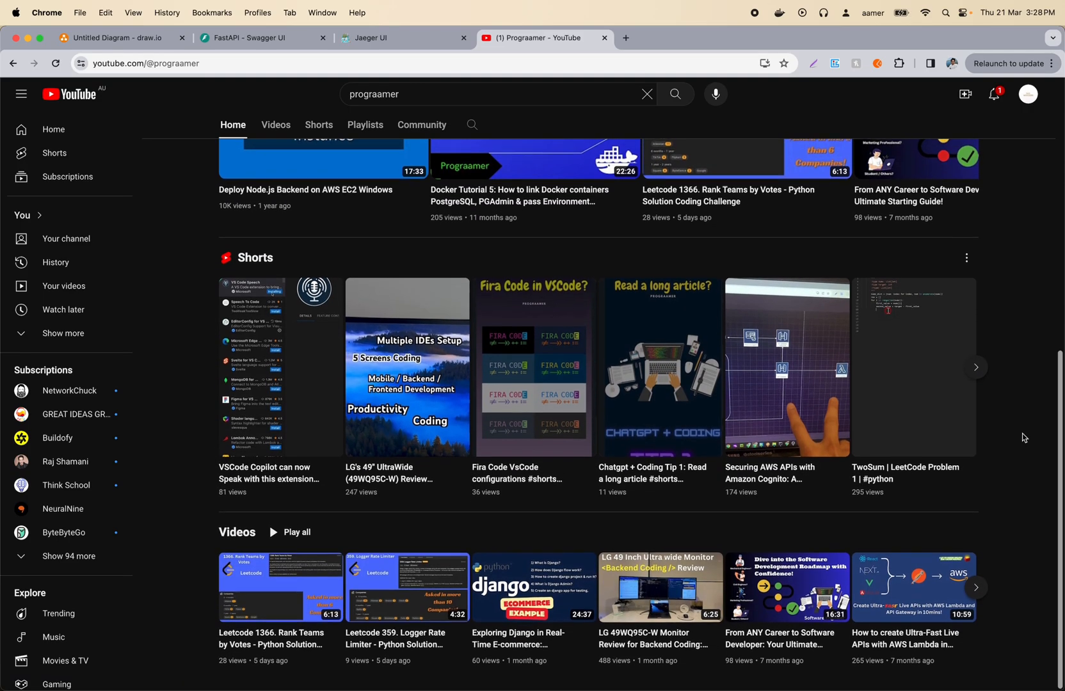